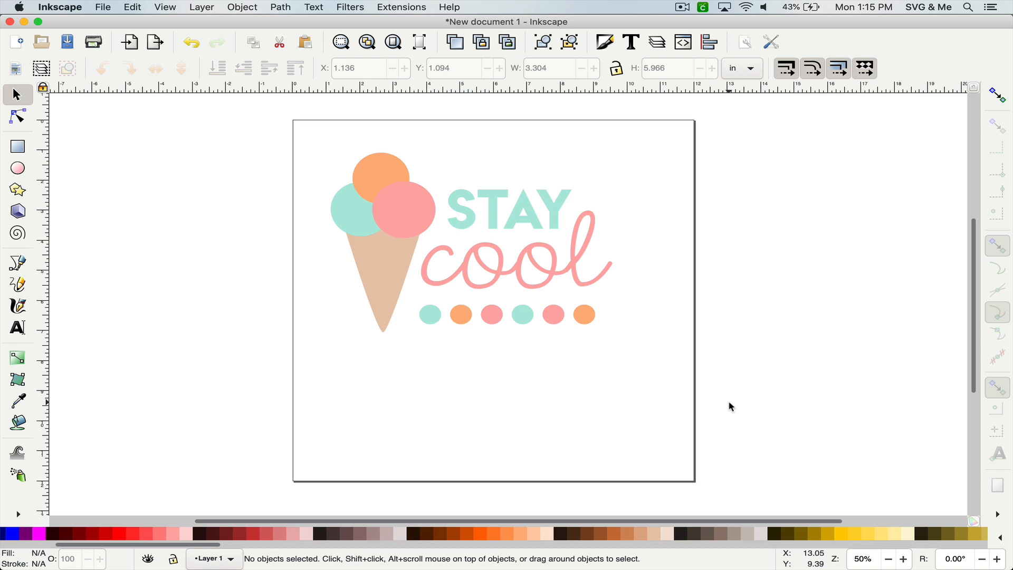
mouse_move(567, 191)
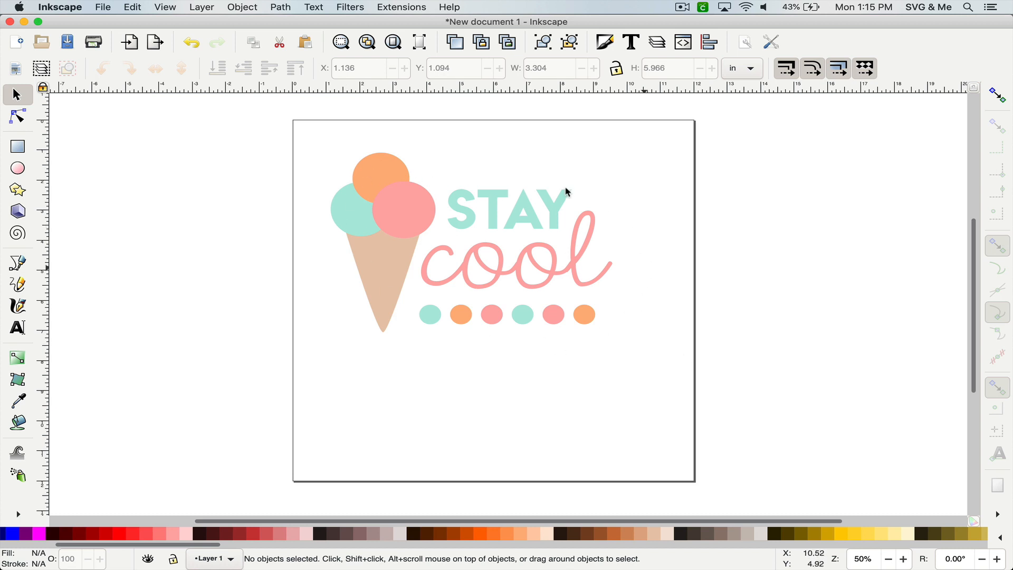
mouse_move(542, 267)
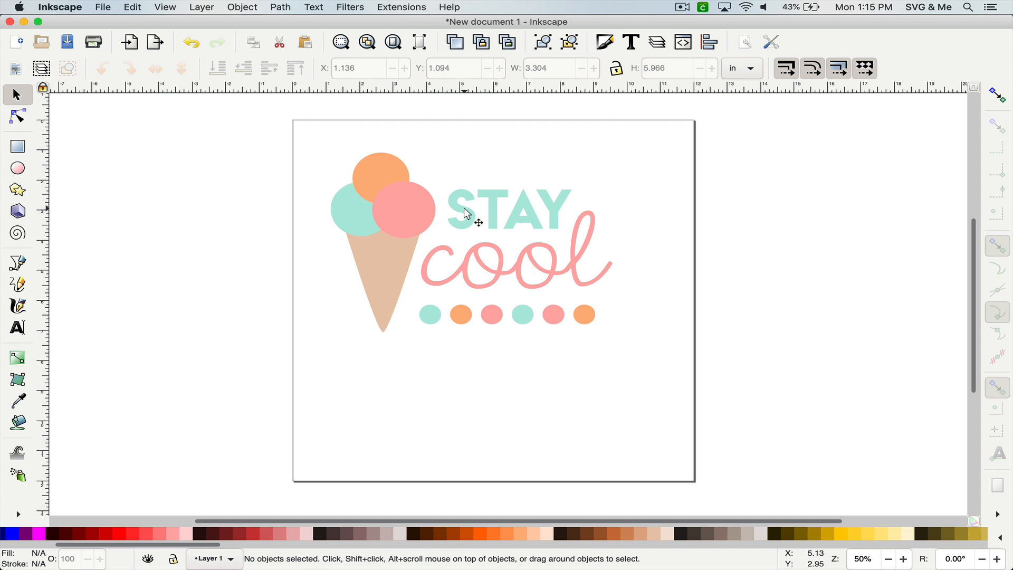
mouse_move(381, 256)
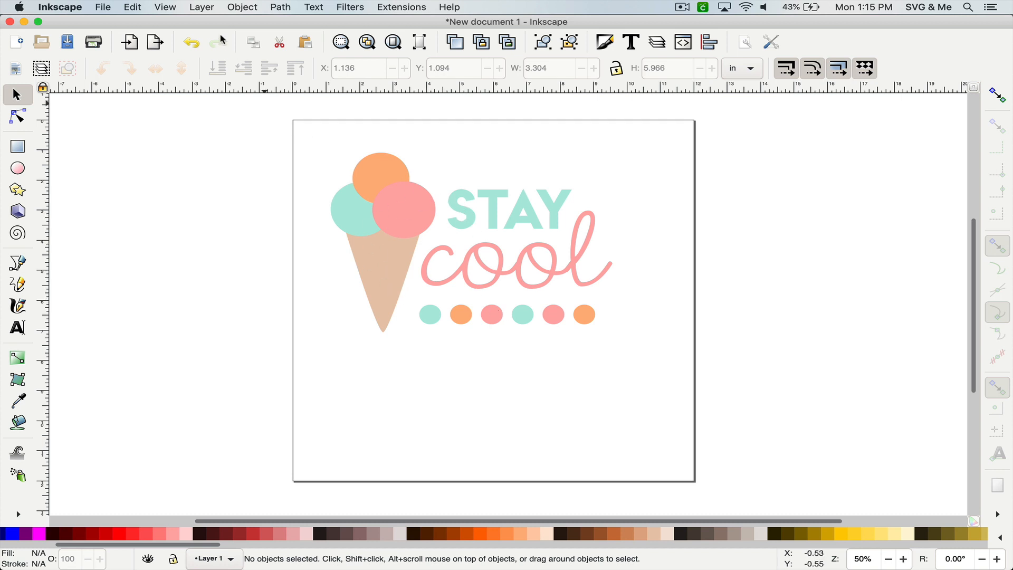
- Save the drawing to the Desktop as an Inkscape SVG named stay cool
left_click(103, 7)
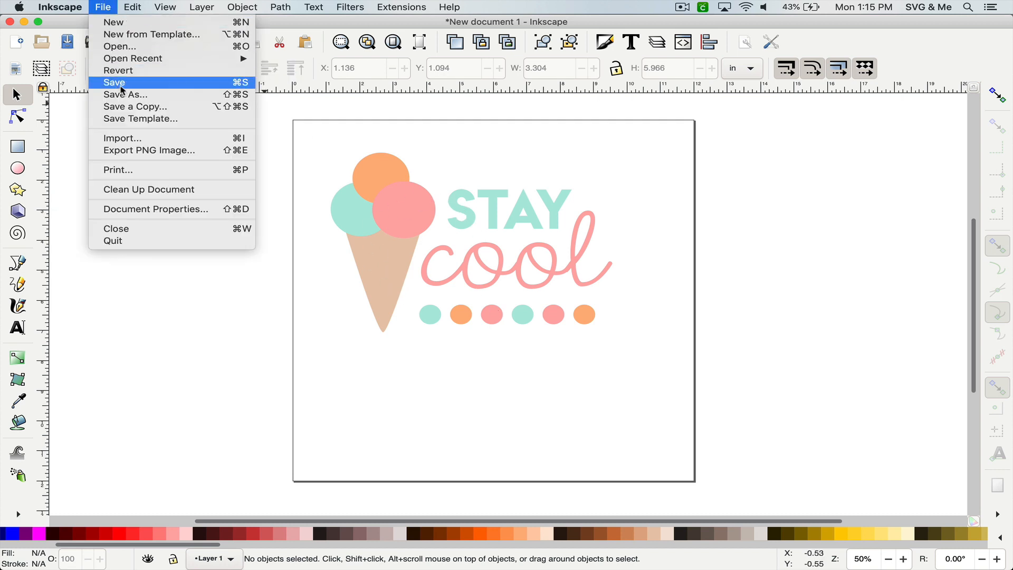
left_click(114, 83)
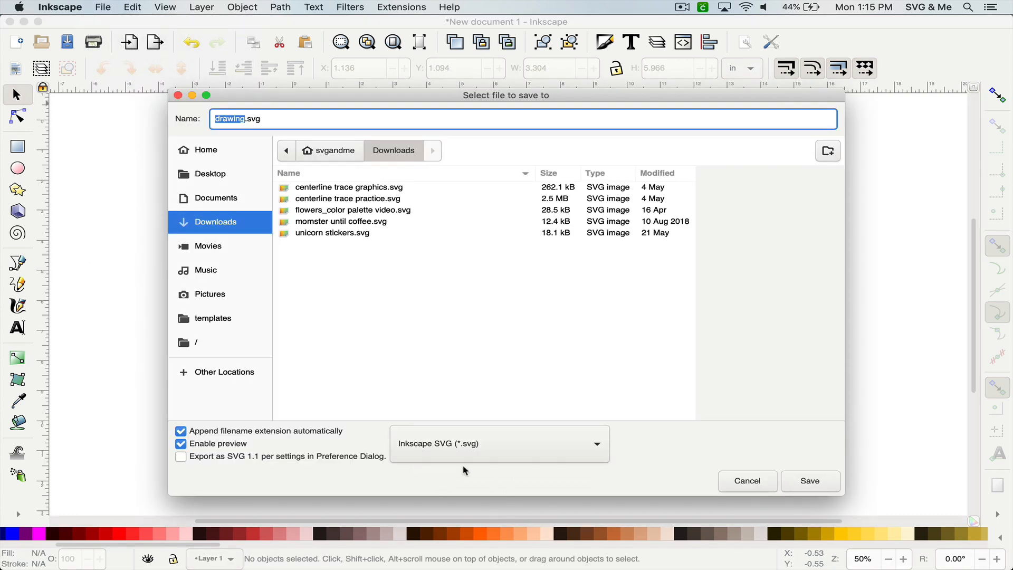
mouse_move(555, 446)
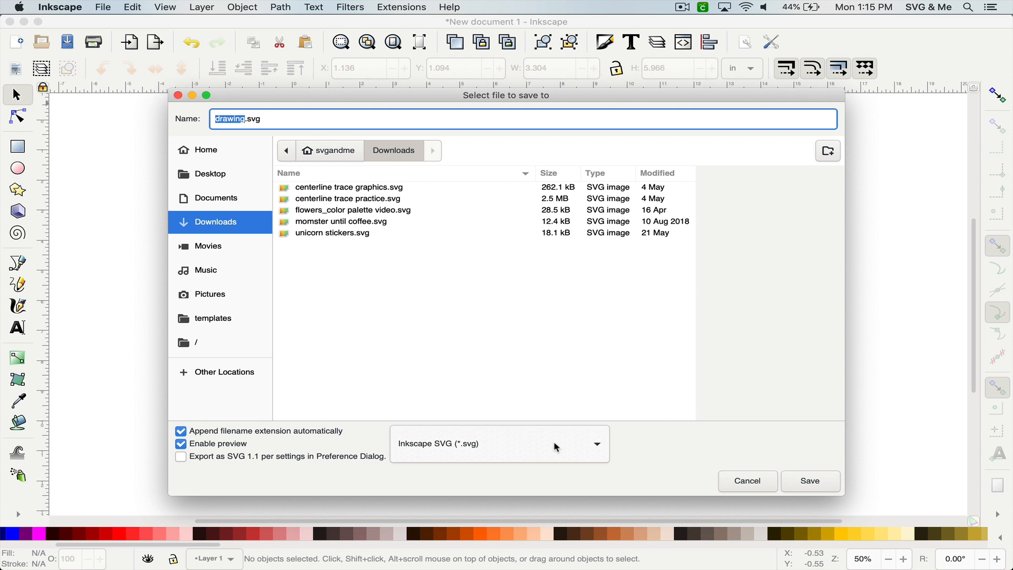
mouse_move(543, 446)
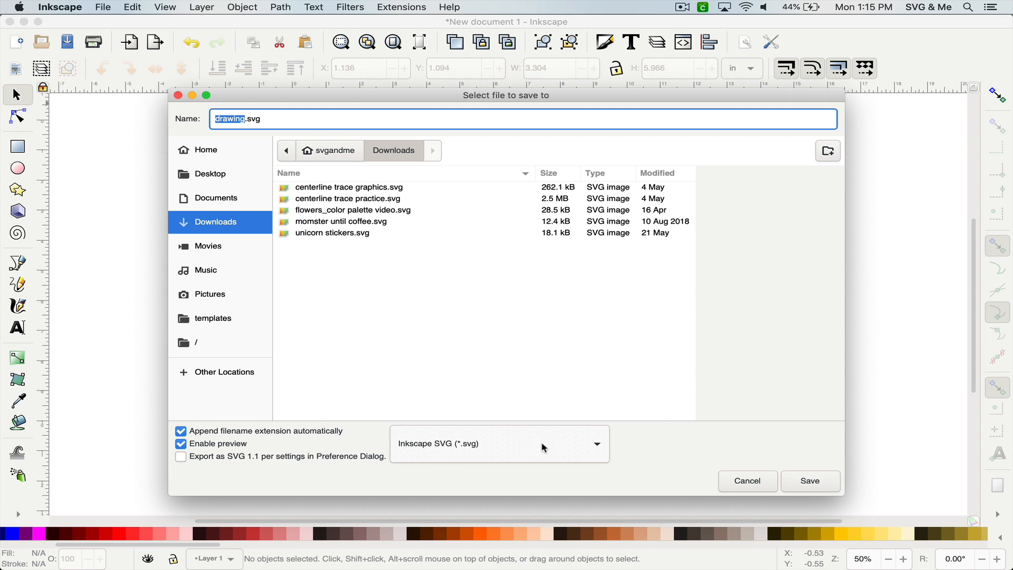
mouse_move(531, 448)
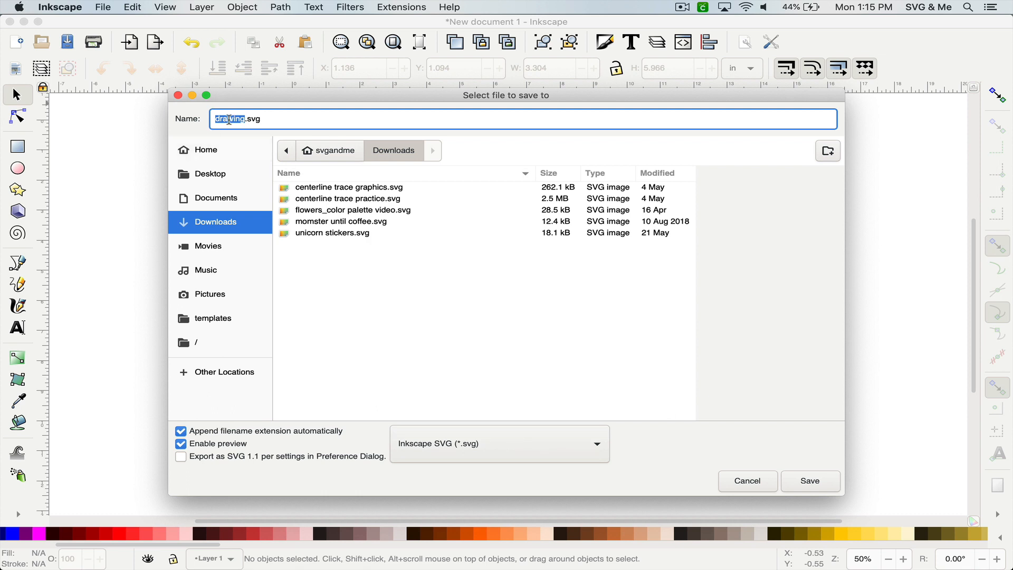
type("stay.svg")
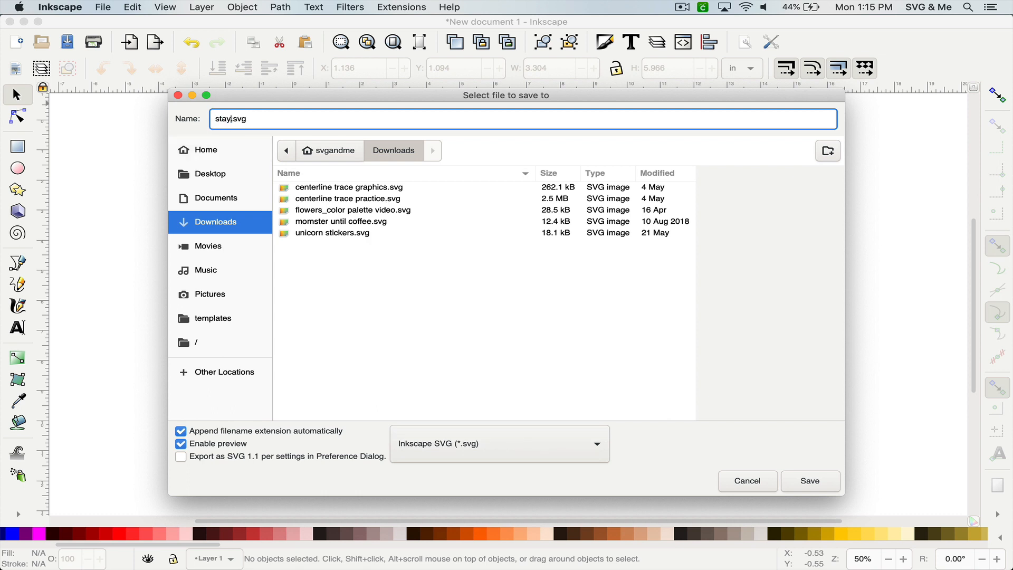
type("cool")
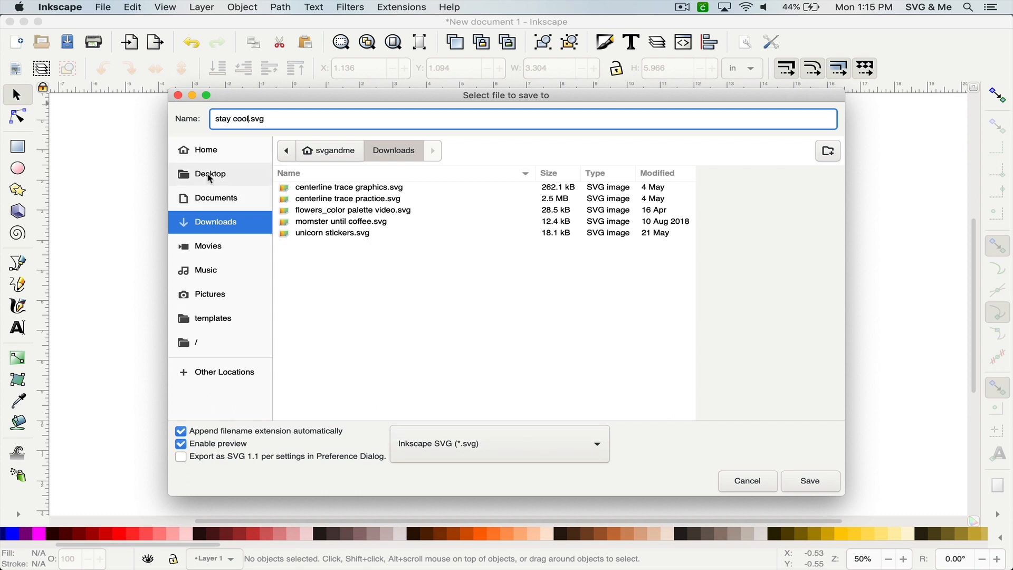
left_click(811, 481)
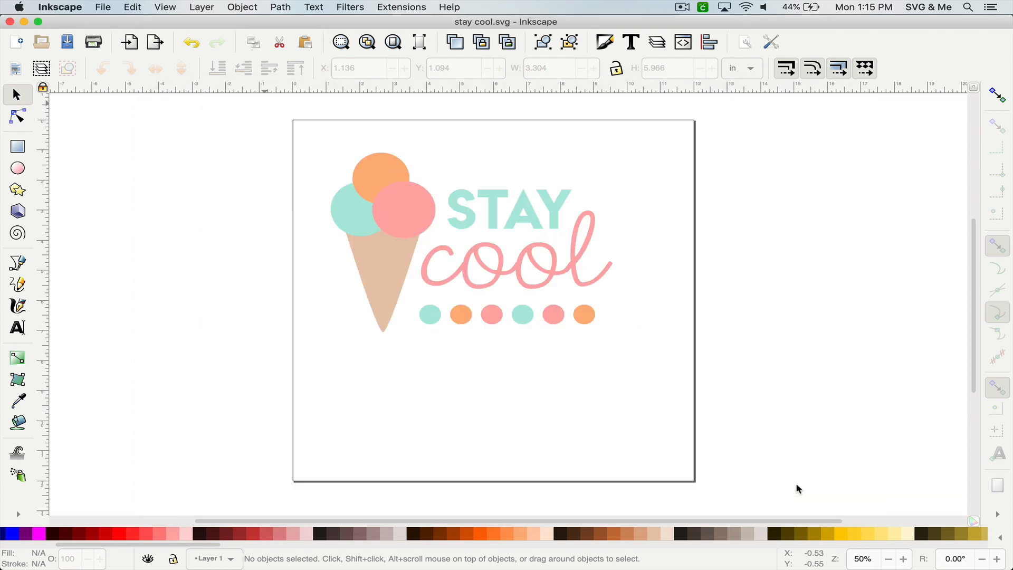
key("cmd+s")
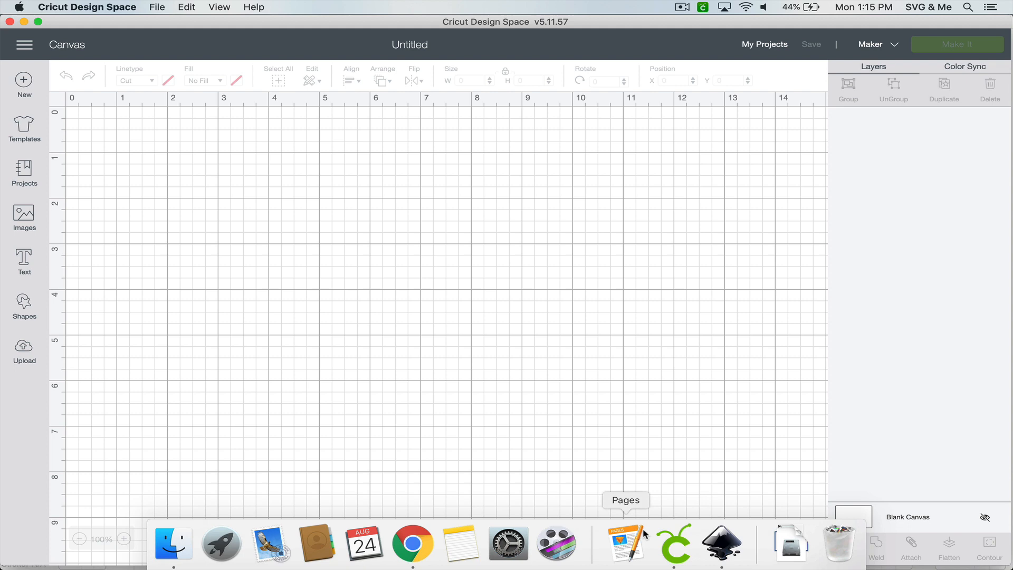
mouse_move(299, 418)
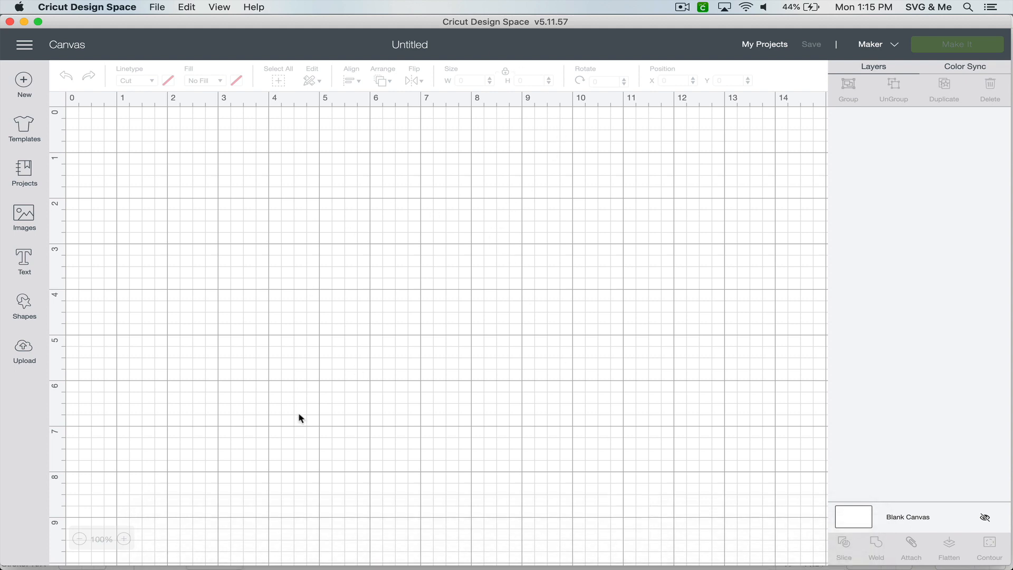
mouse_move(27, 358)
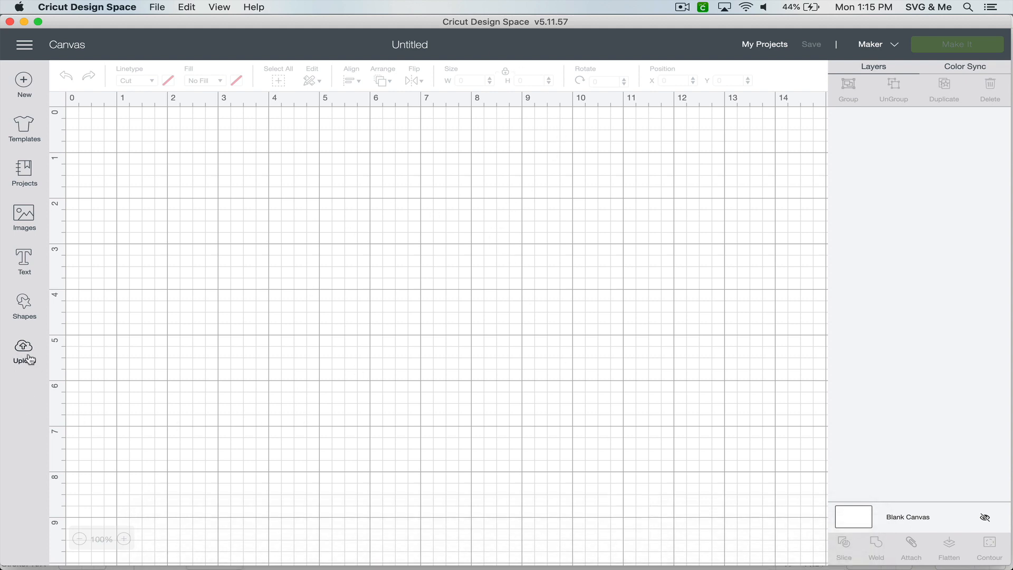
- Start an image upload and choose stay cool.svg from the Desktop in the file picker
left_click(24, 346)
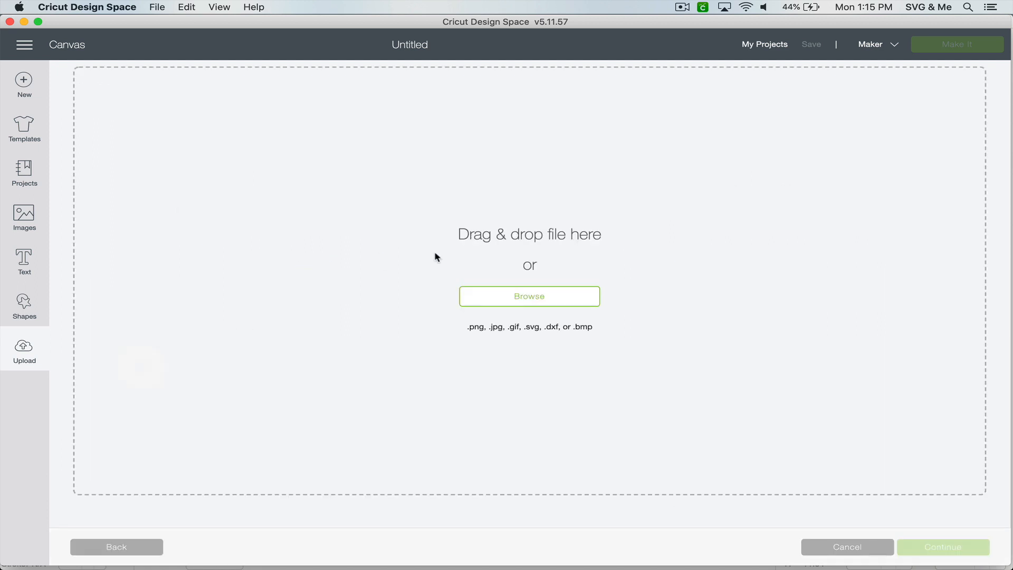
left_click(529, 296)
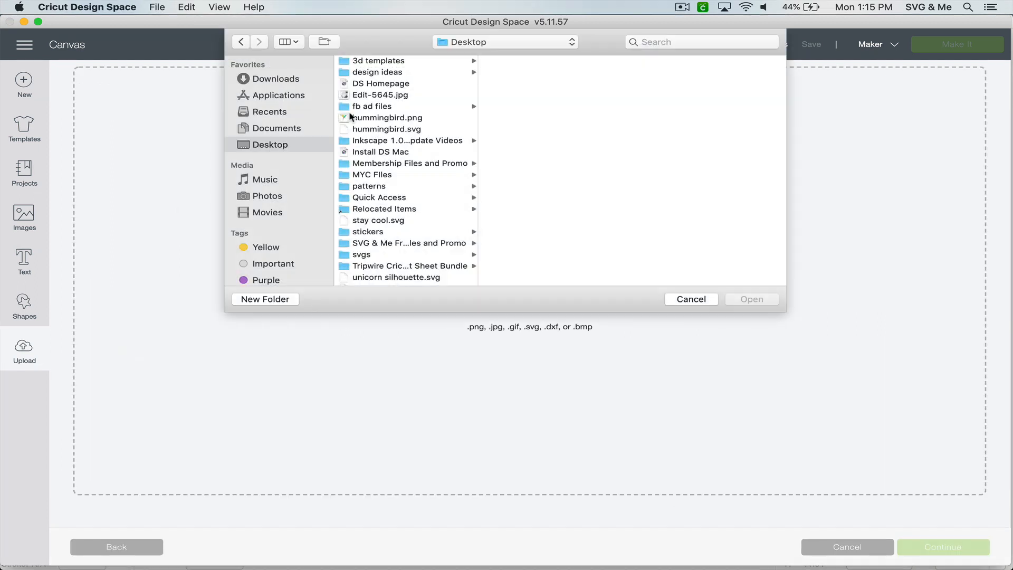
left_click(378, 220)
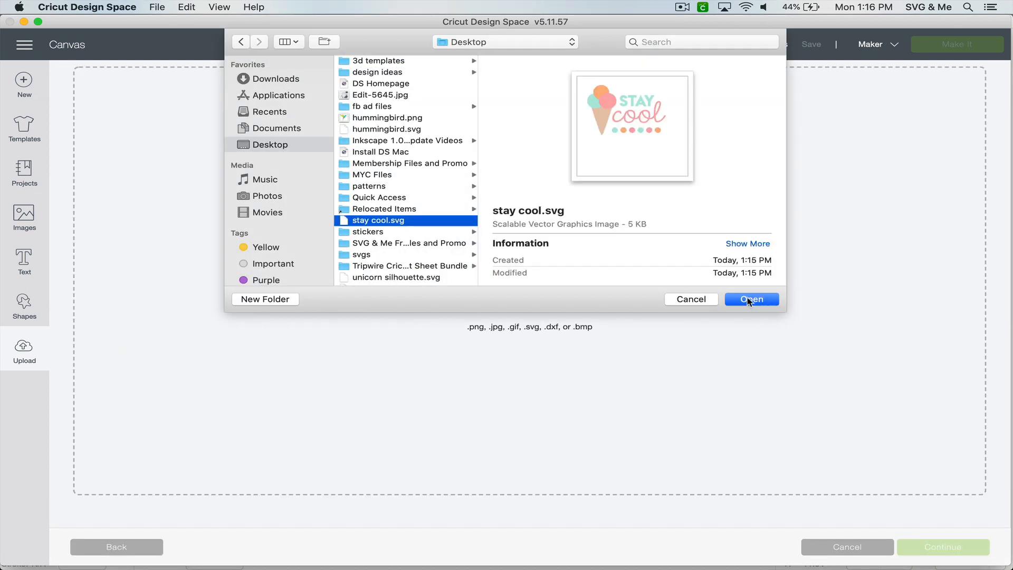
- Import stay cool.svg past the unsupported-text warning, then cancel since the words are missing
left_click(751, 300)
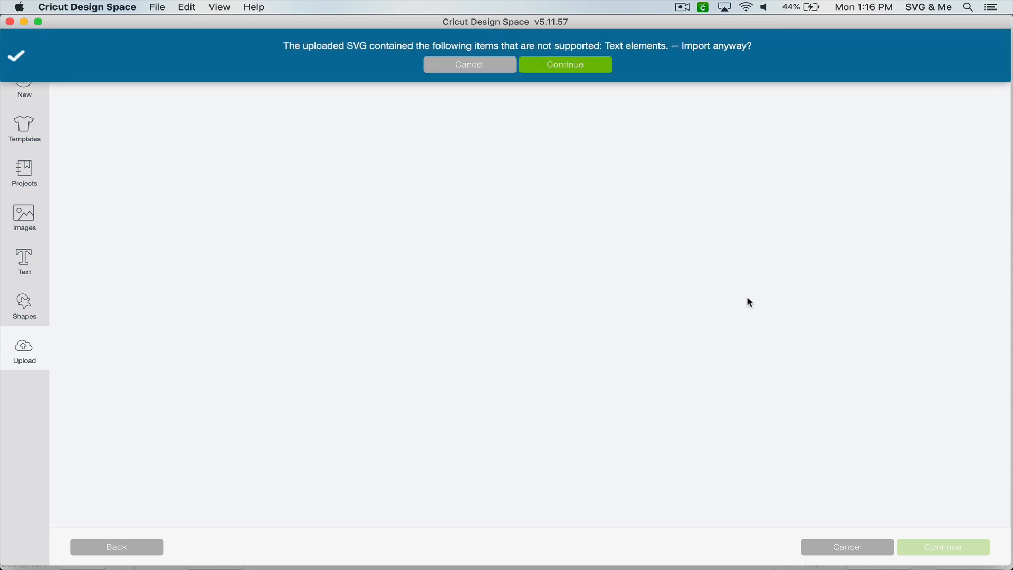
mouse_move(417, 57)
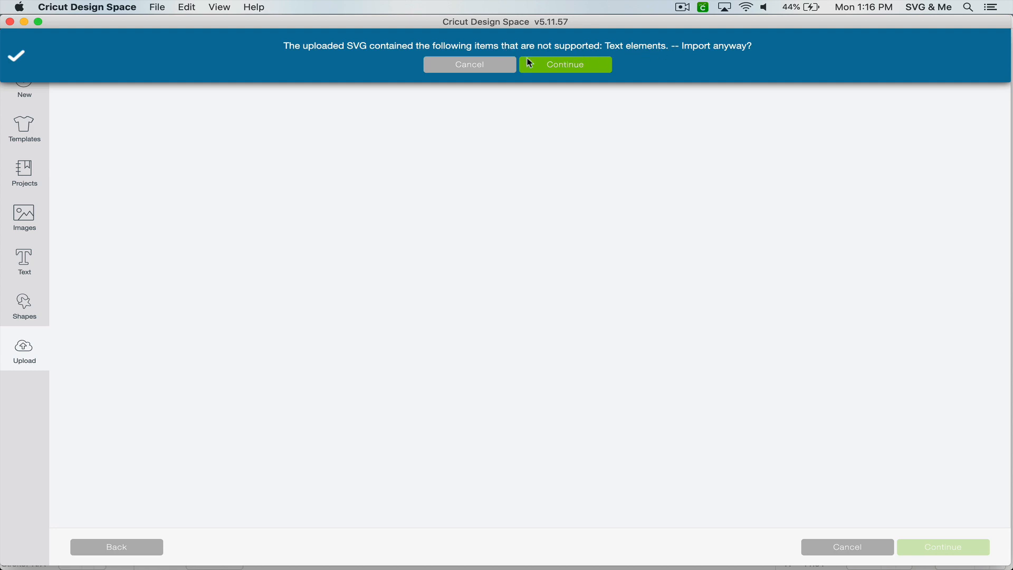
left_click(566, 64)
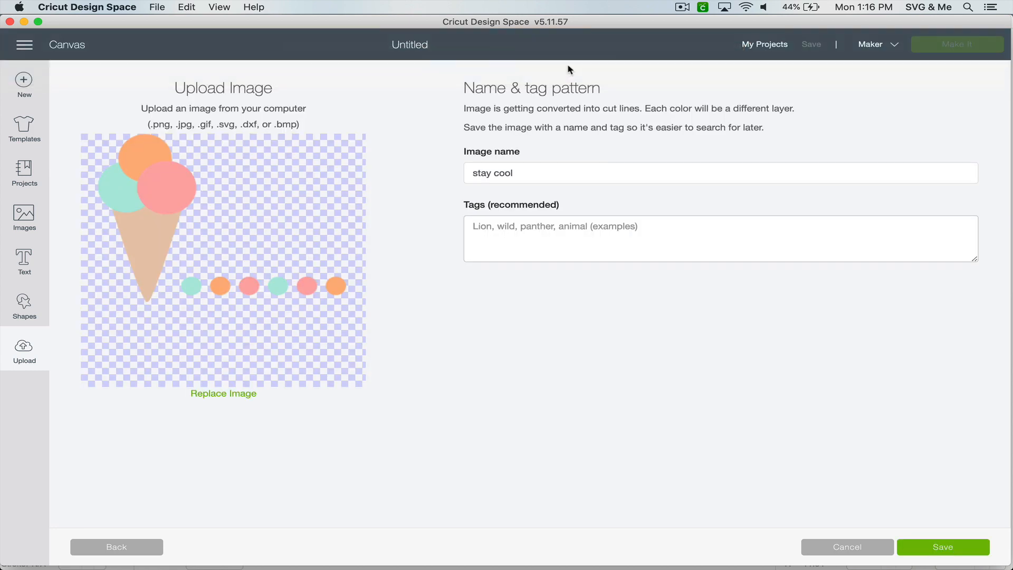
mouse_move(259, 207)
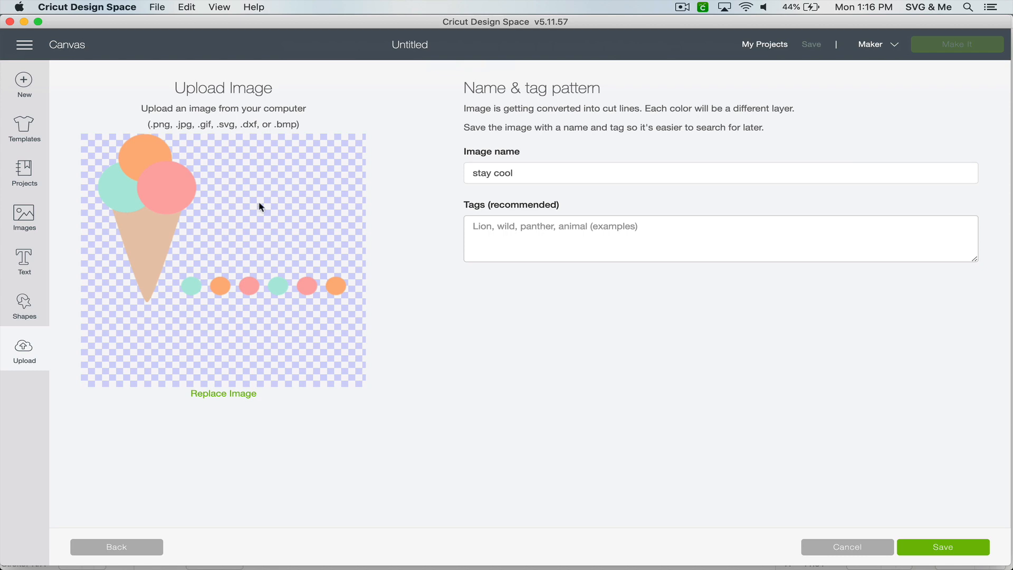
mouse_move(281, 324)
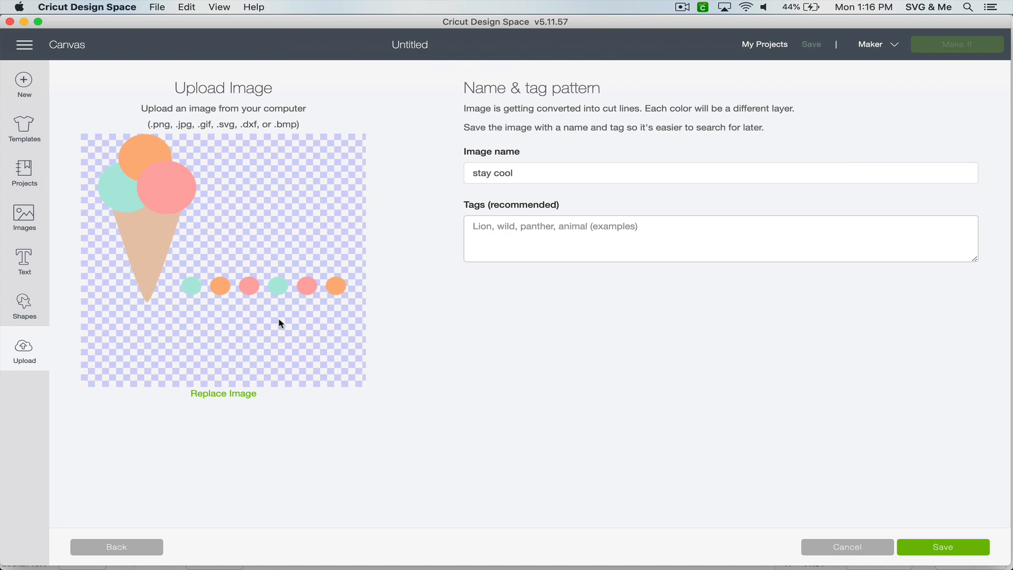
mouse_move(837, 549)
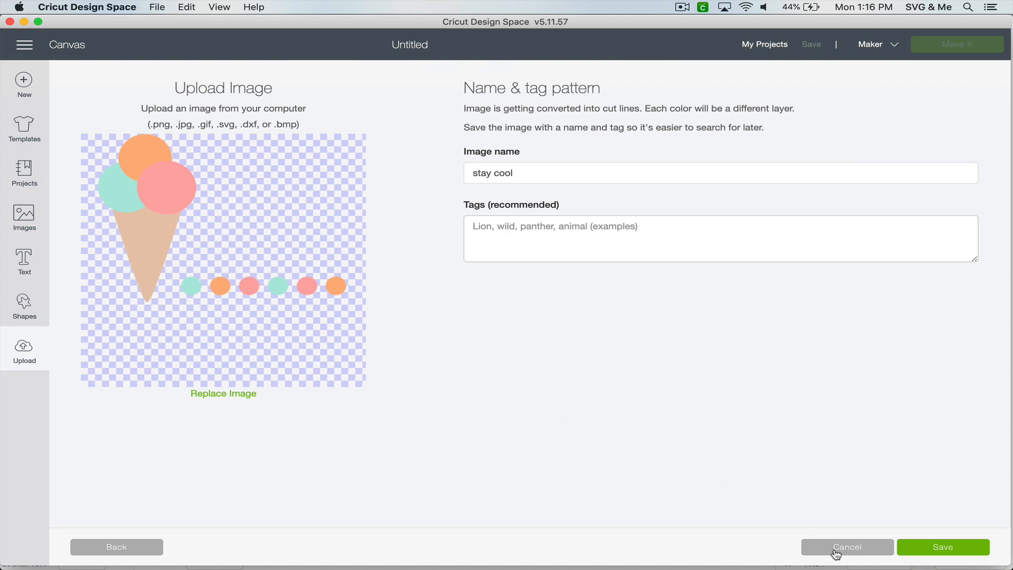
left_click(847, 547)
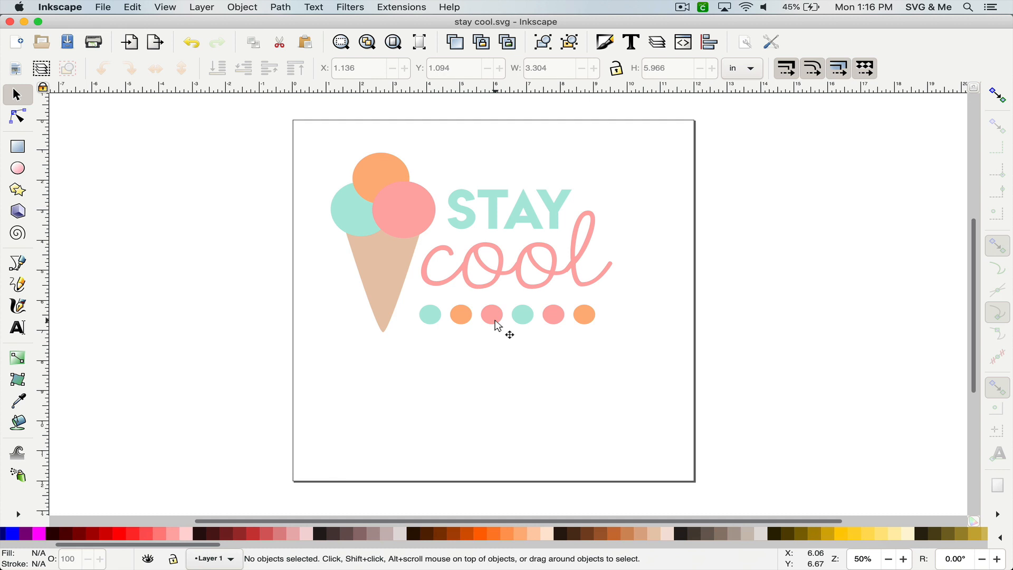
mouse_move(436, 133)
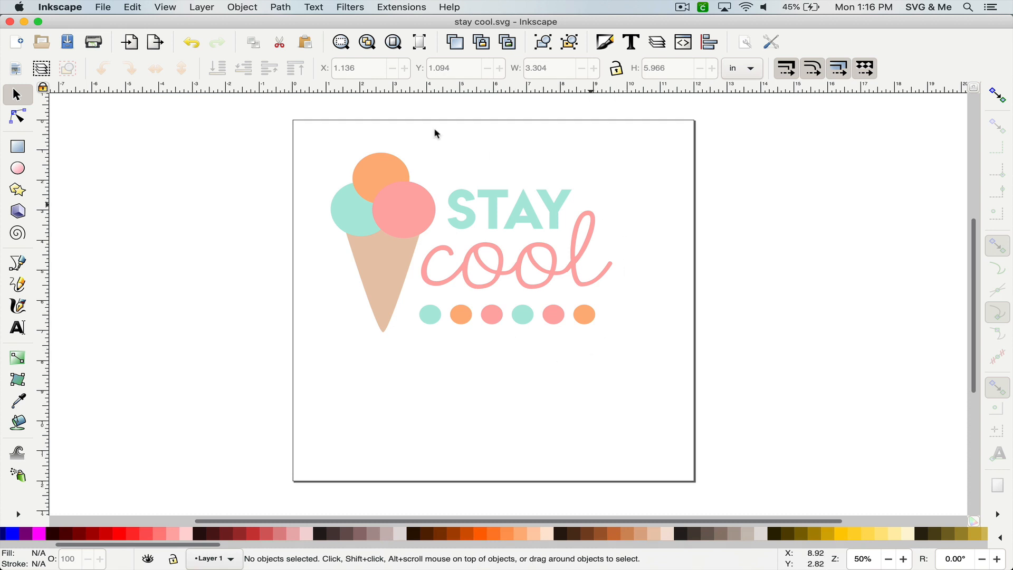
mouse_move(658, 233)
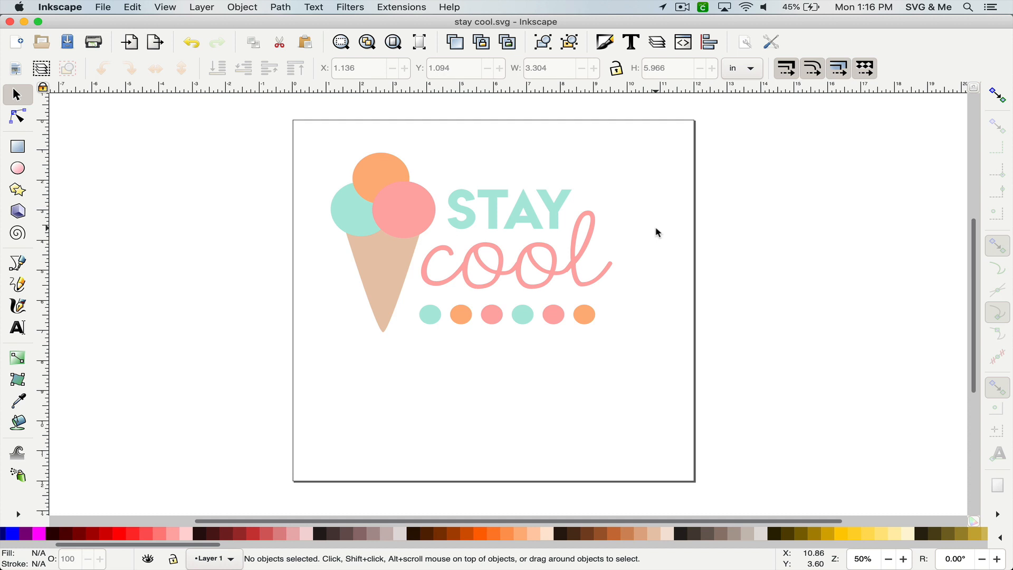
mouse_move(465, 195)
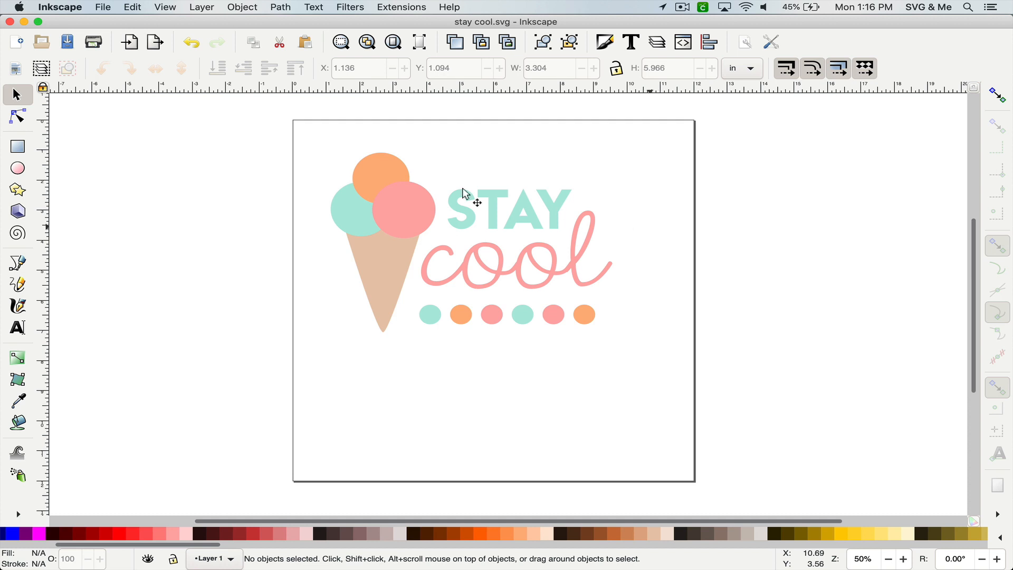
mouse_move(320, 135)
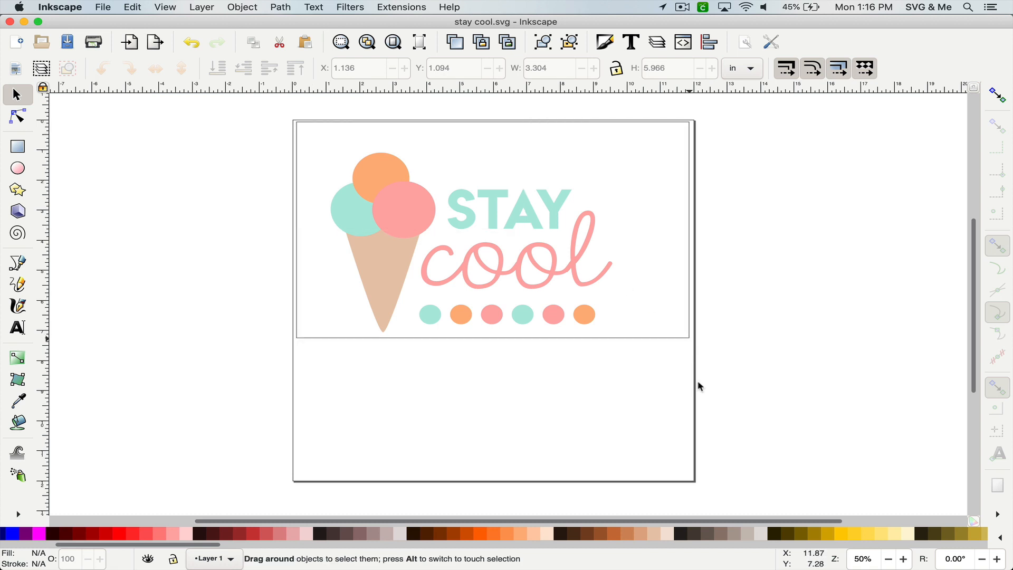
key("cmd+a")
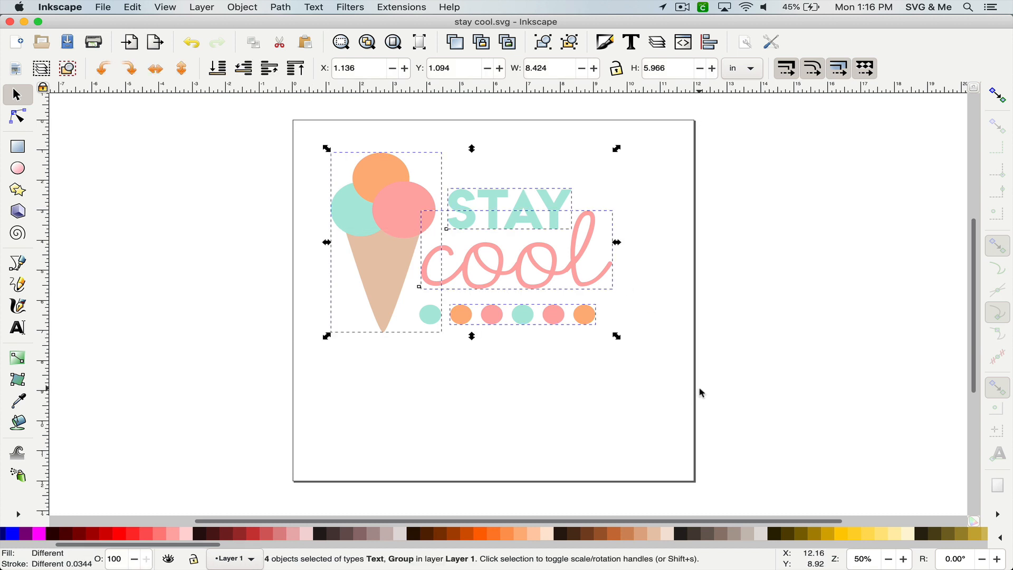
mouse_move(587, 117)
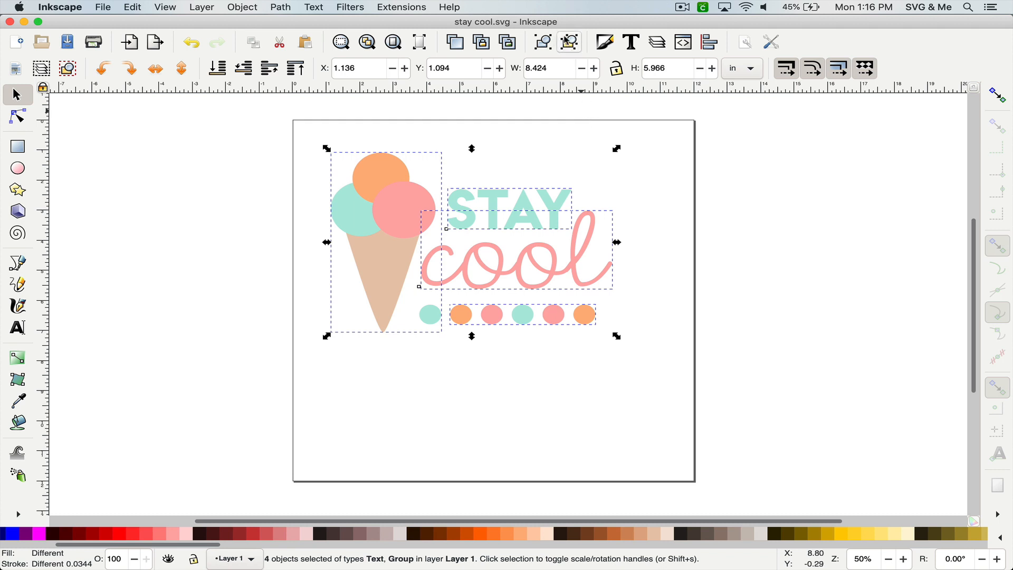
mouse_move(570, 46)
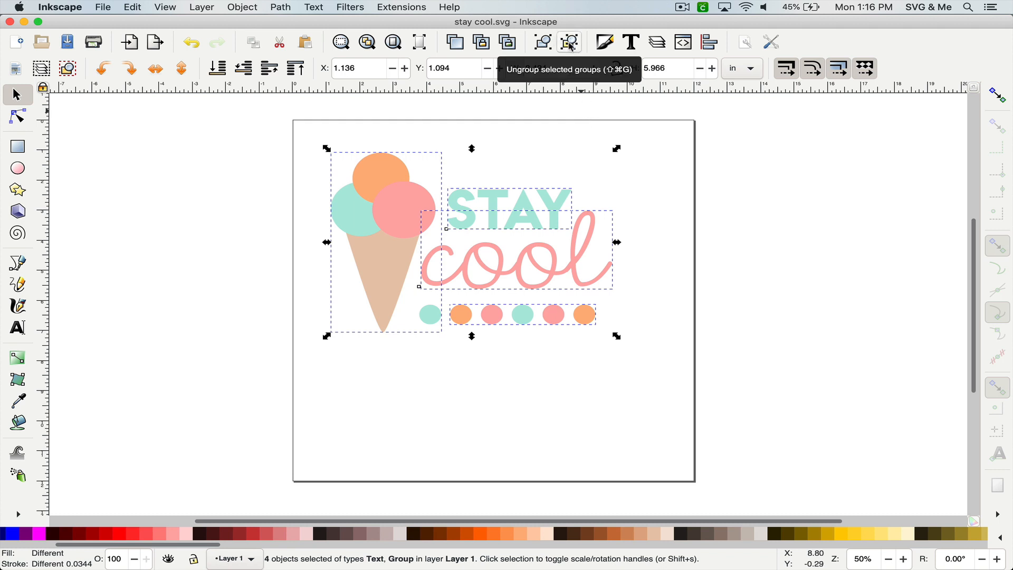
left_click(569, 42)
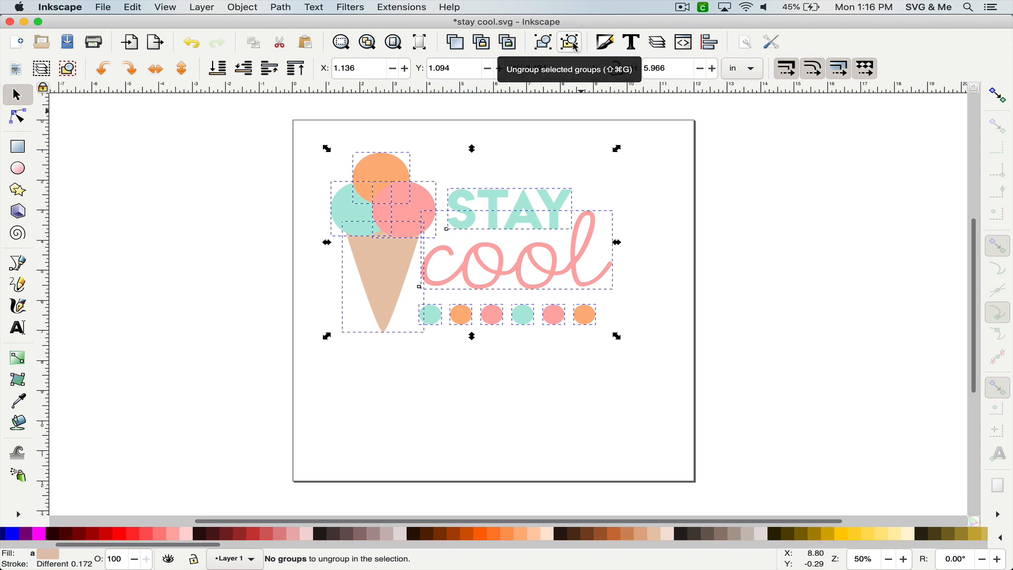
mouse_move(516, 272)
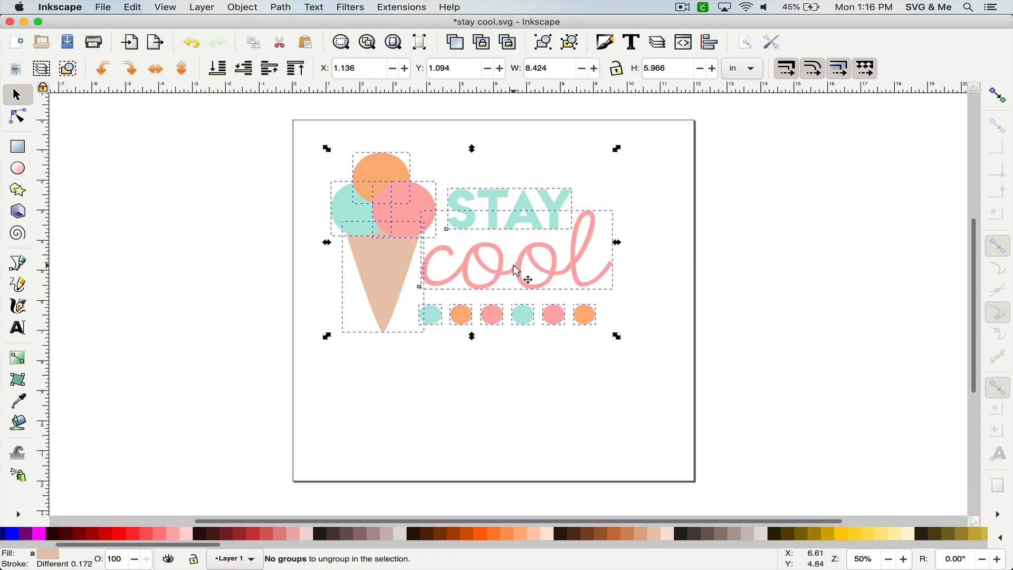
mouse_move(426, 172)
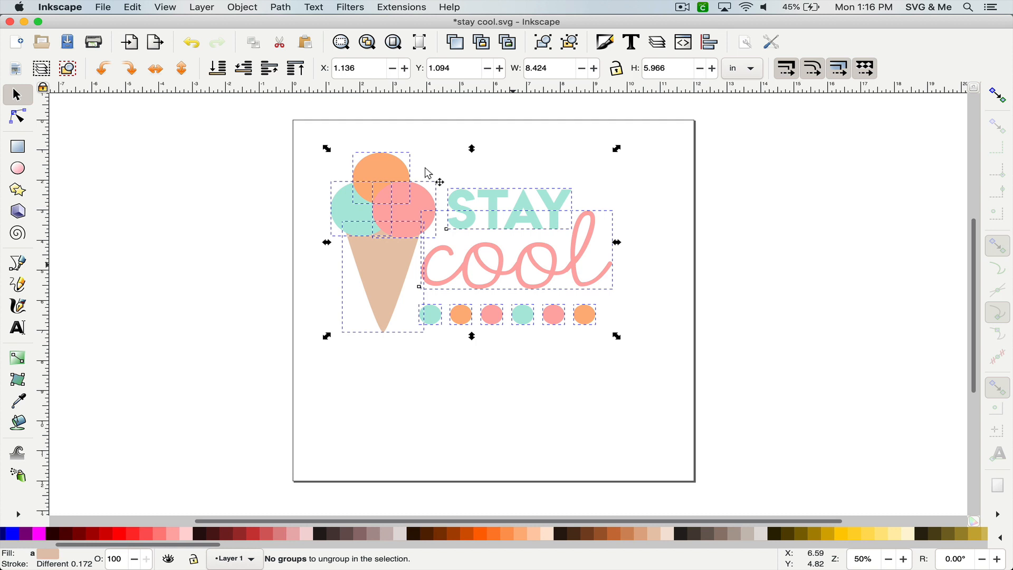
left_click(280, 7)
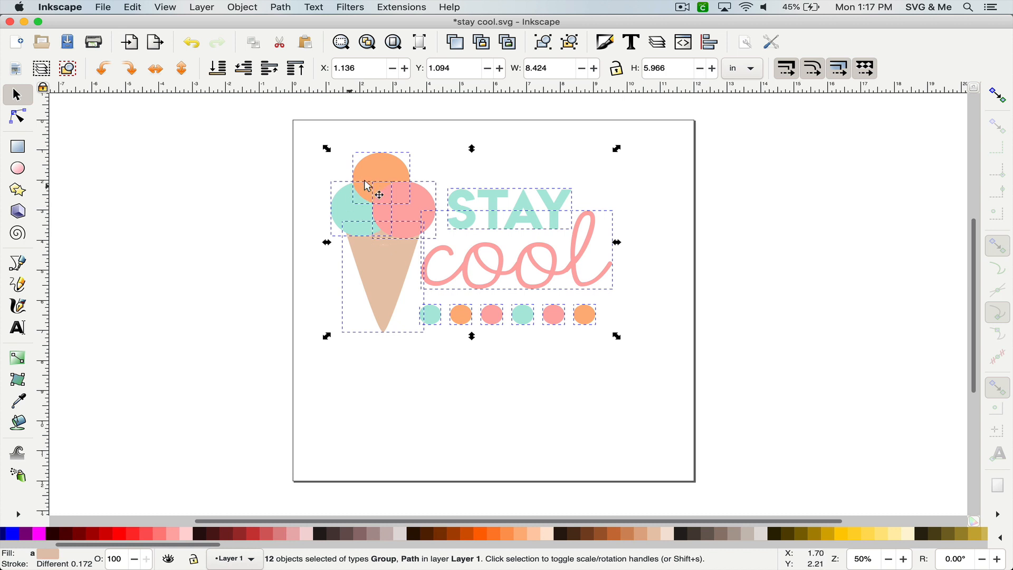
mouse_move(581, 240)
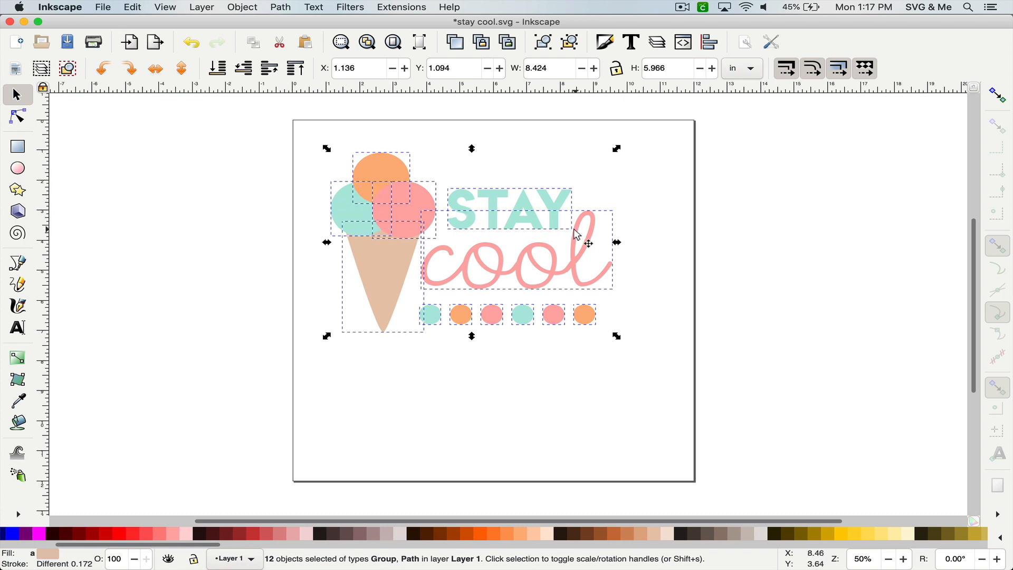
mouse_move(557, 271)
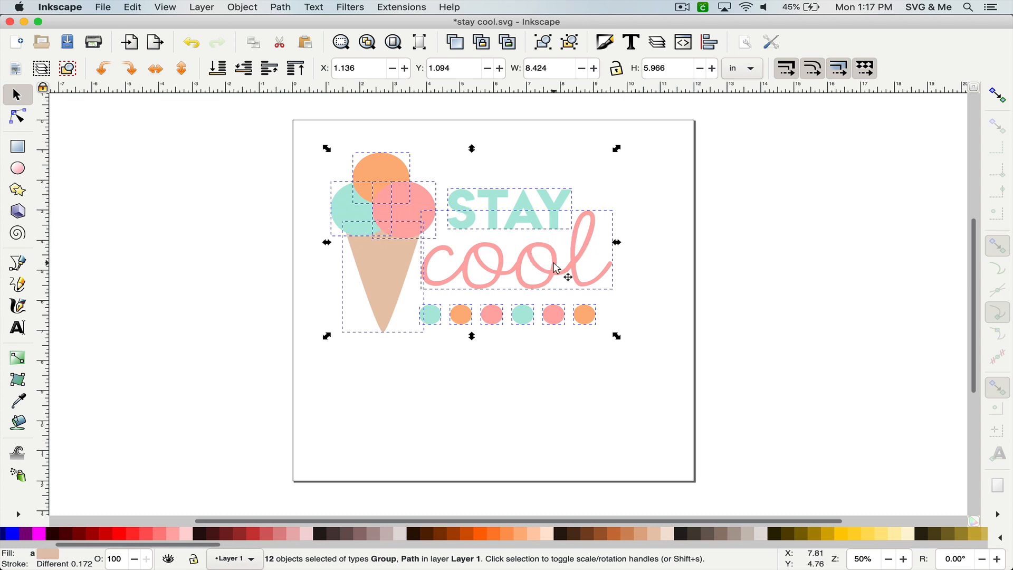
mouse_move(483, 197)
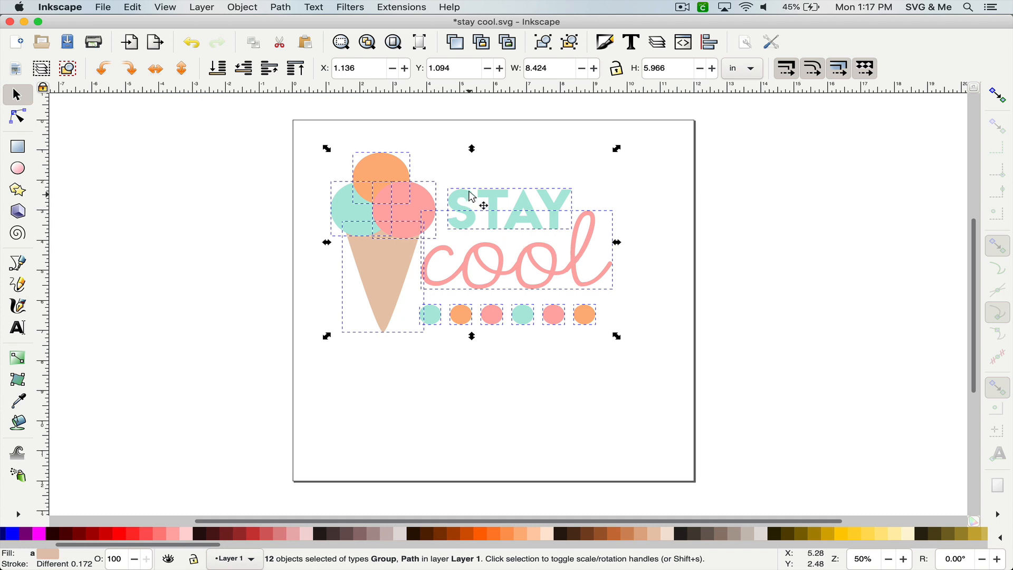
mouse_move(457, 230)
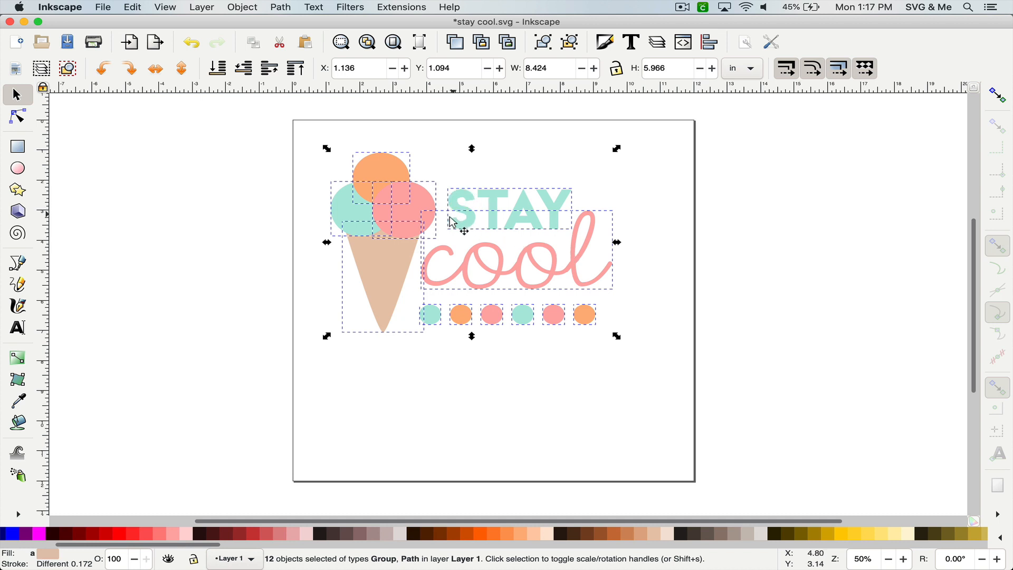
mouse_move(467, 207)
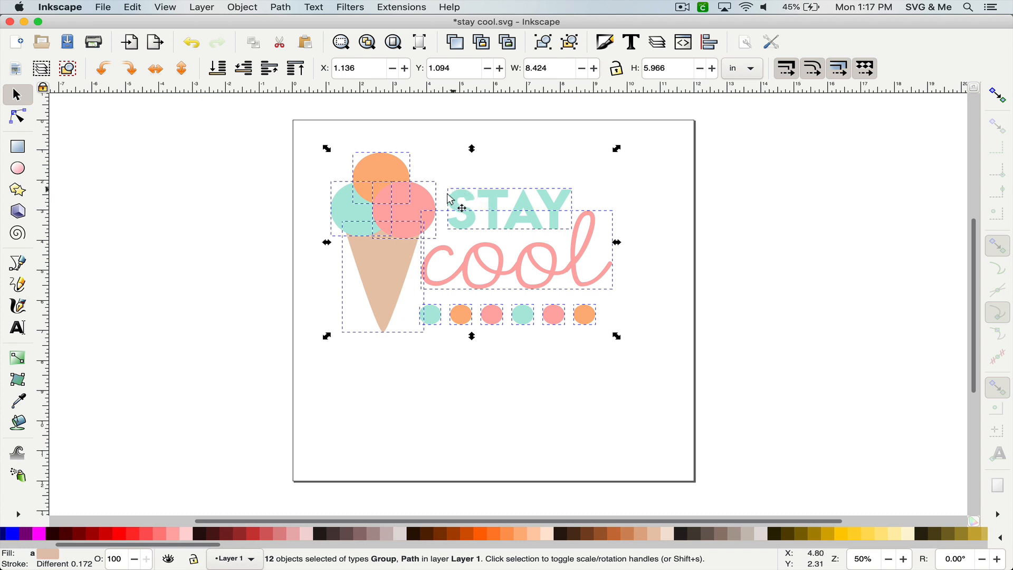
mouse_move(625, 326)
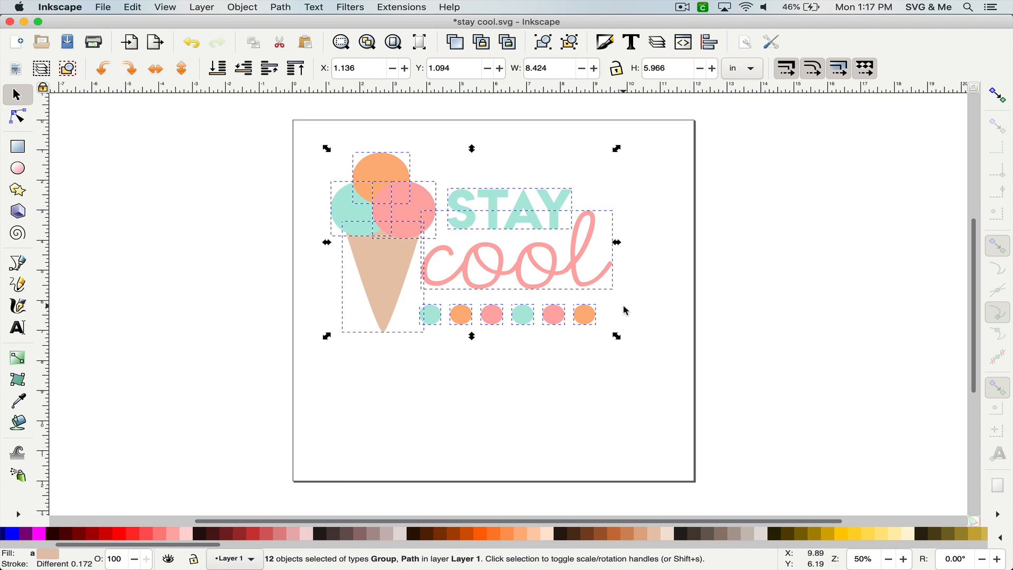
key("cmd+s")
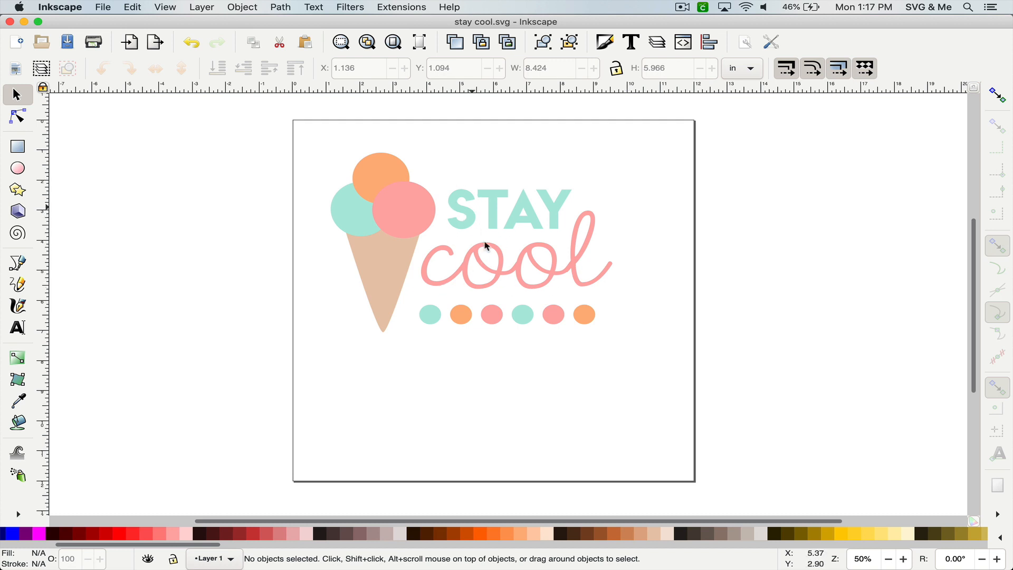
mouse_move(506, 243)
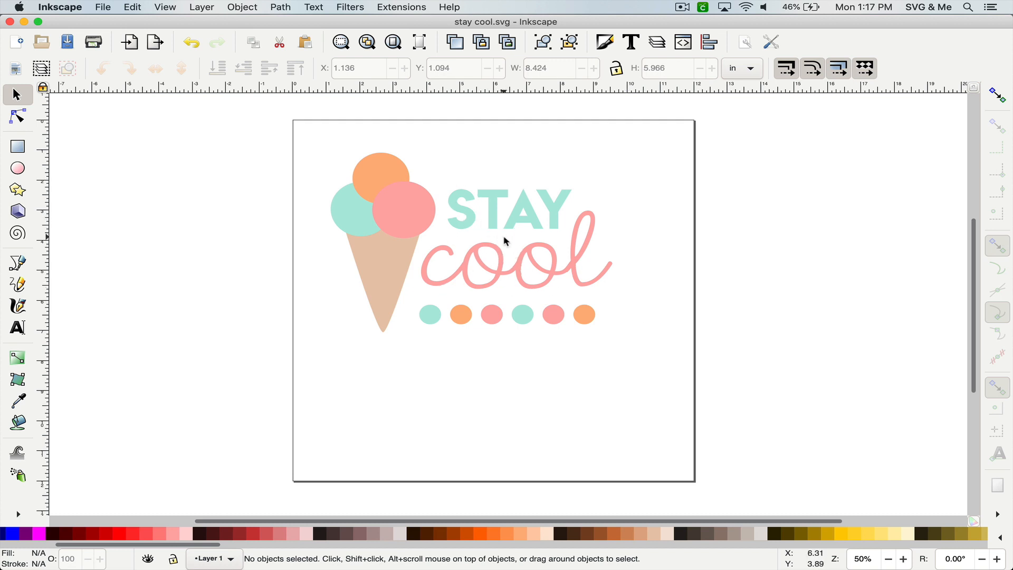
mouse_move(522, 228)
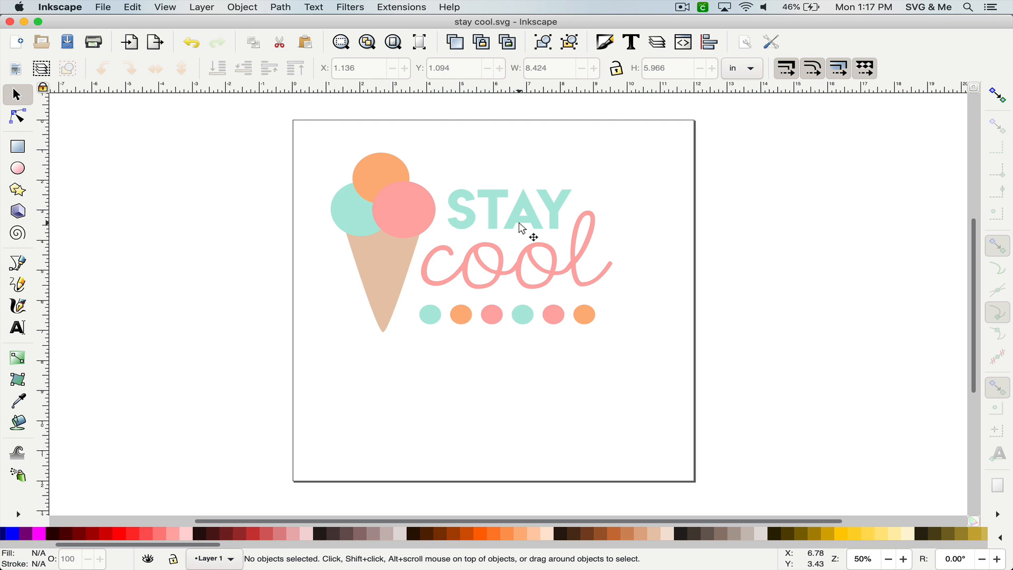
mouse_move(504, 307)
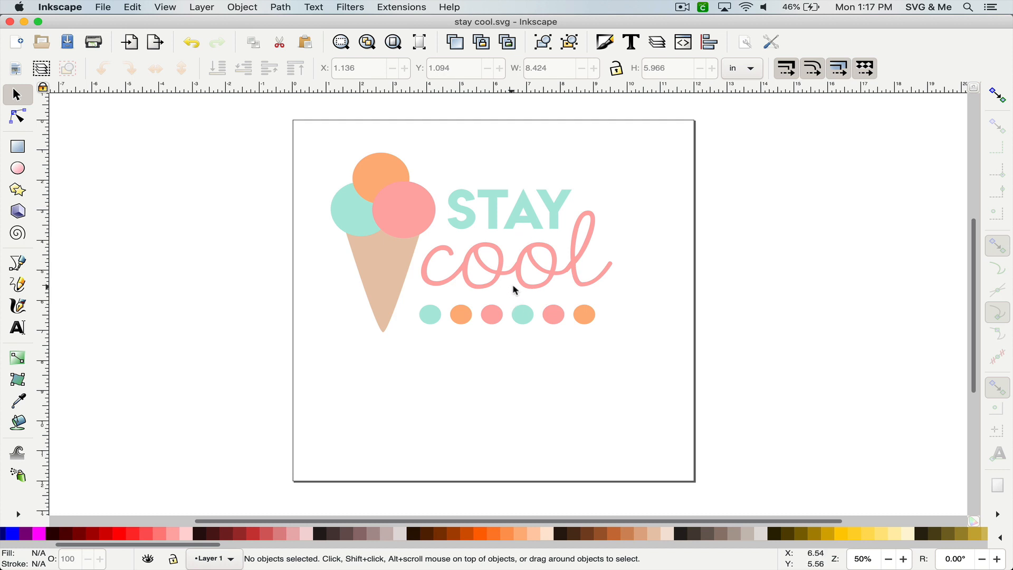
- Split the STAY and cool lettering into individual letters and select the four STAY letters
left_click(510, 208)
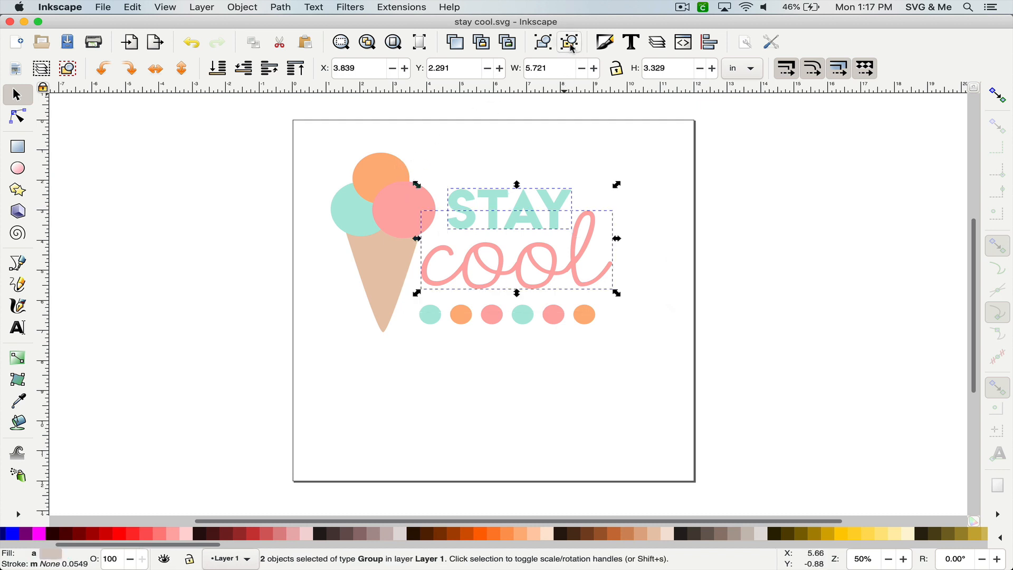
left_click(575, 42)
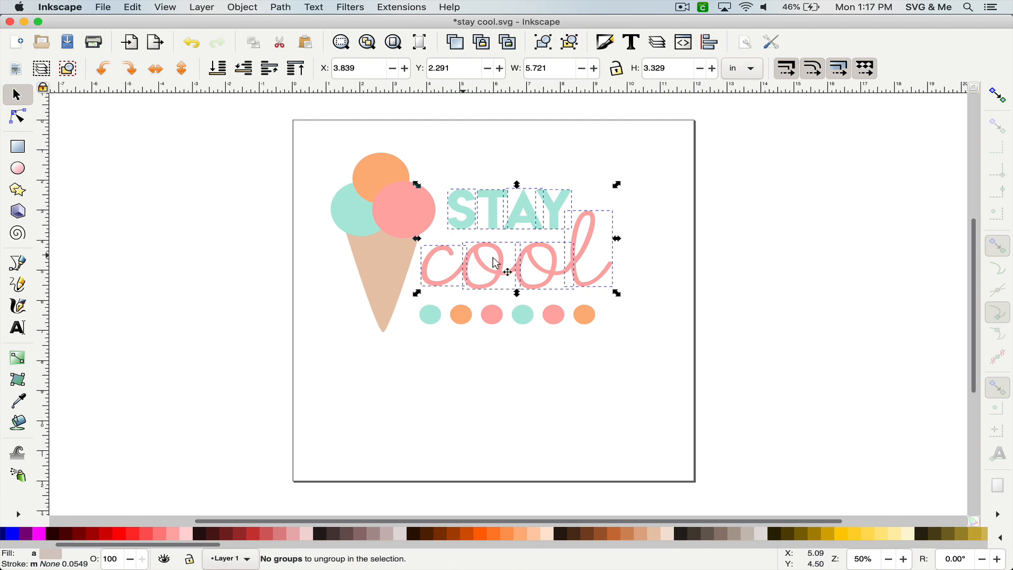
mouse_move(624, 266)
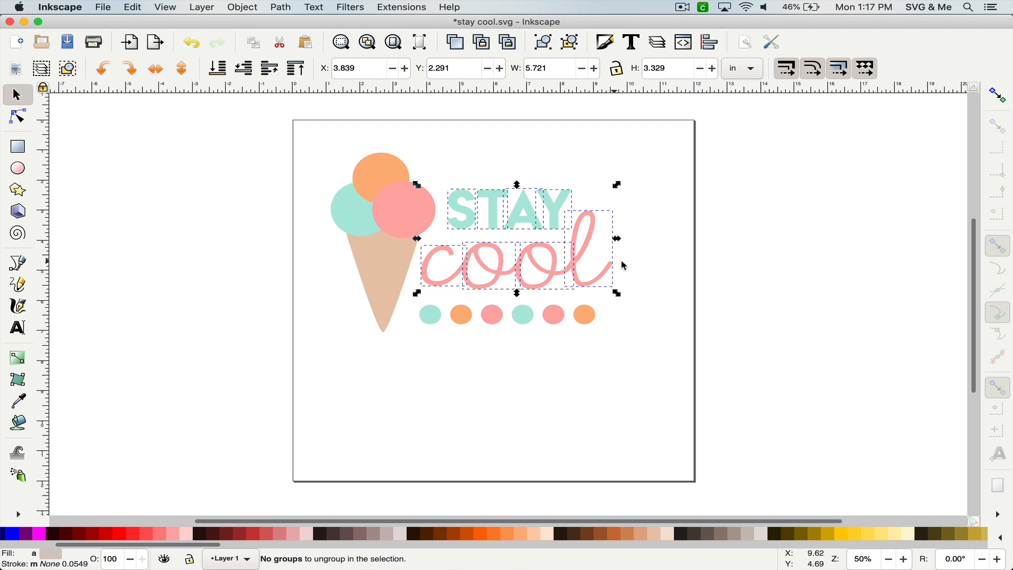
mouse_move(637, 268)
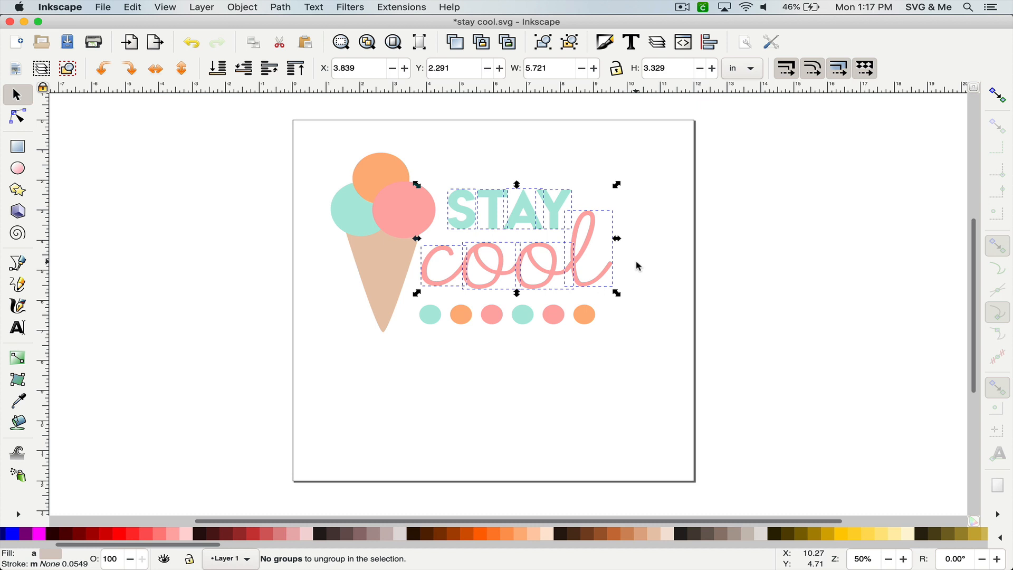
left_click(434, 153)
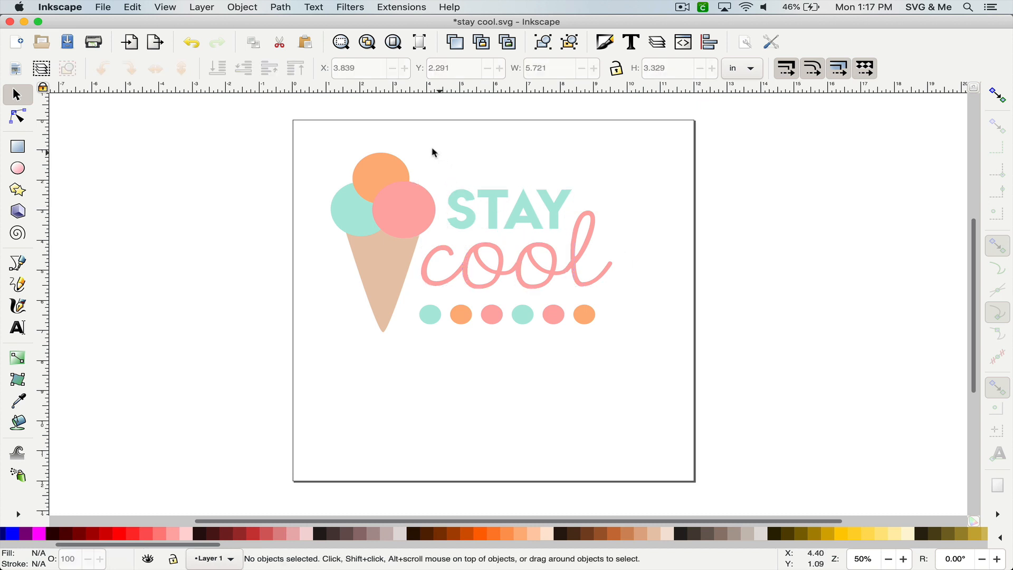
left_click_drag(433, 147, 573, 239)
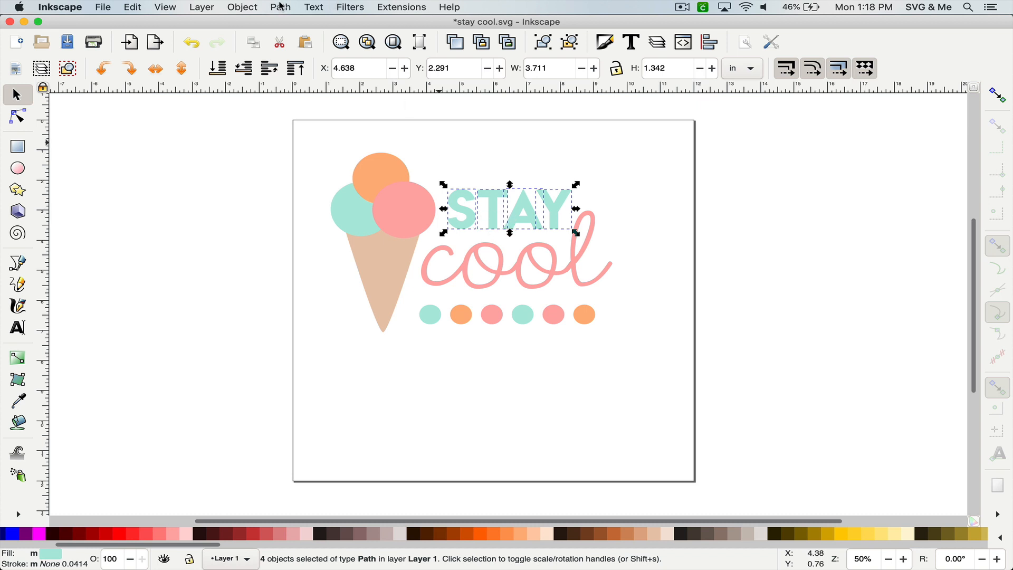
- Union the STAY letters into one path, save stay cool.svg, and switch to Cricut Design Space
left_click(280, 7)
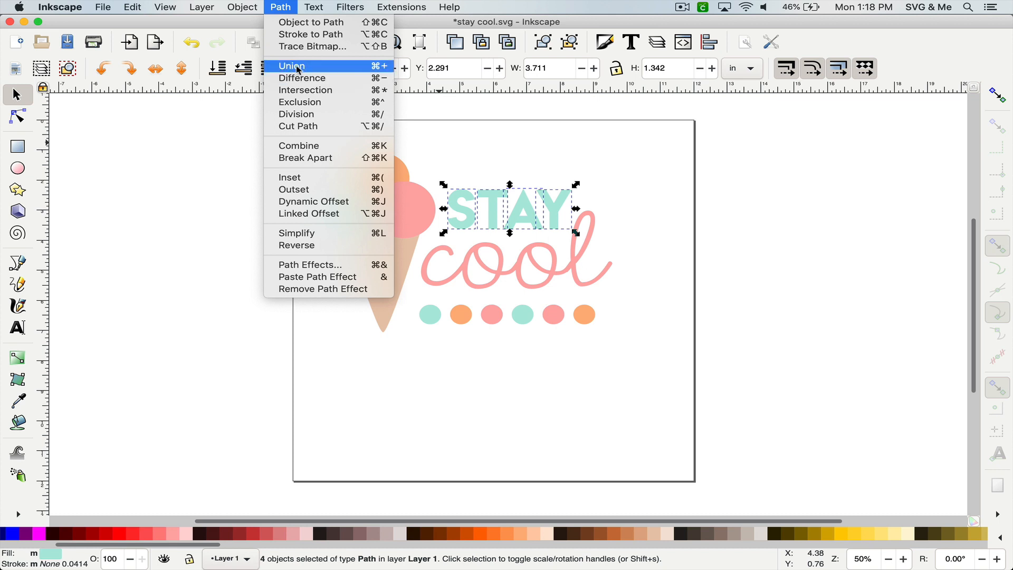
left_click(292, 66)
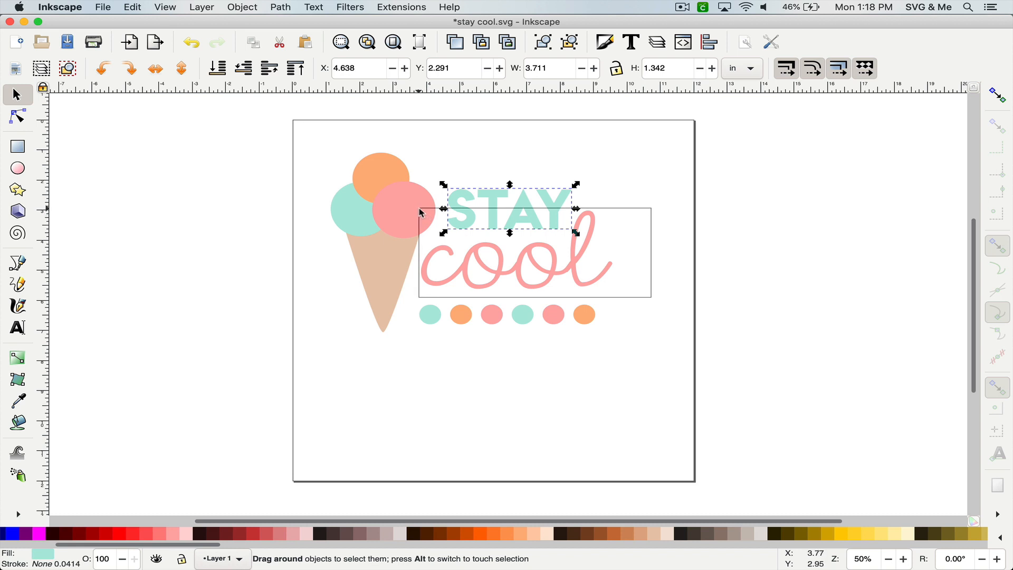
left_click(279, 7)
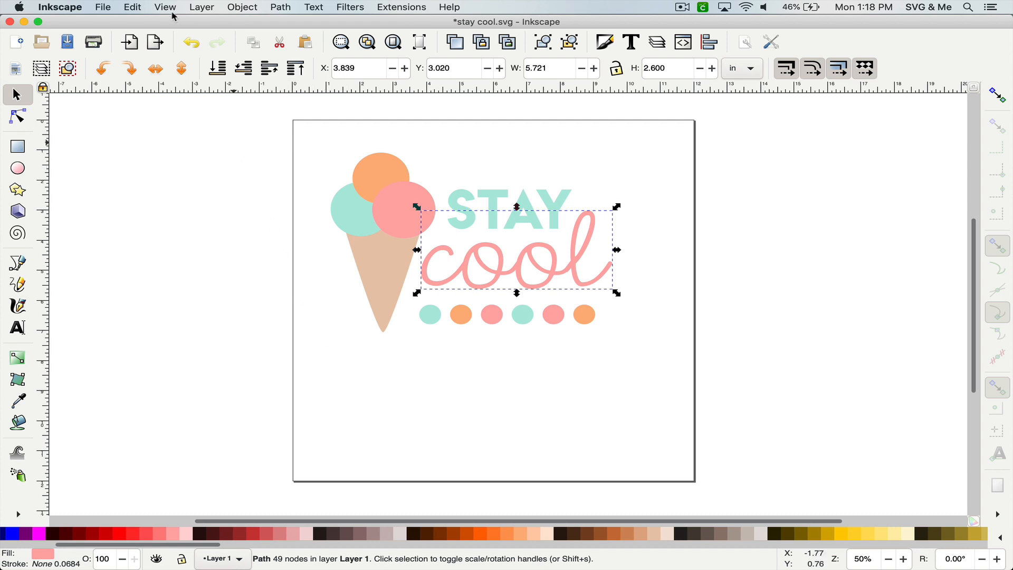
key("cmd+s")
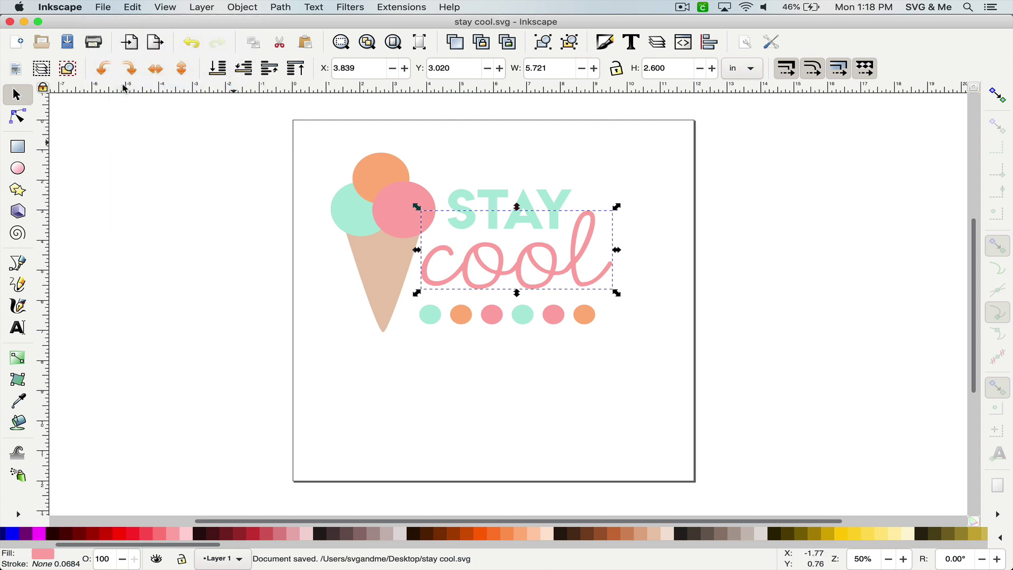
mouse_move(674, 550)
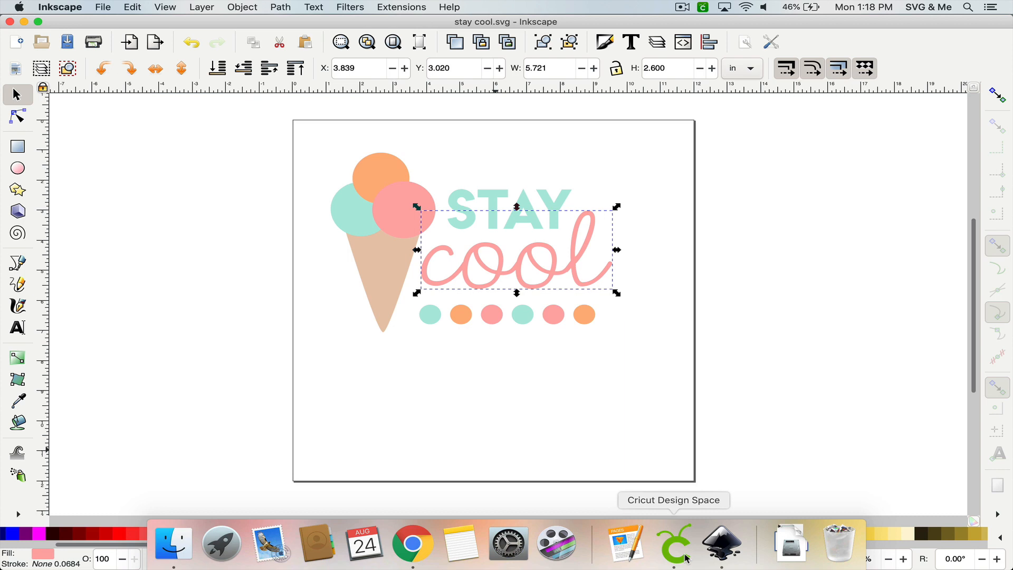
left_click(674, 550)
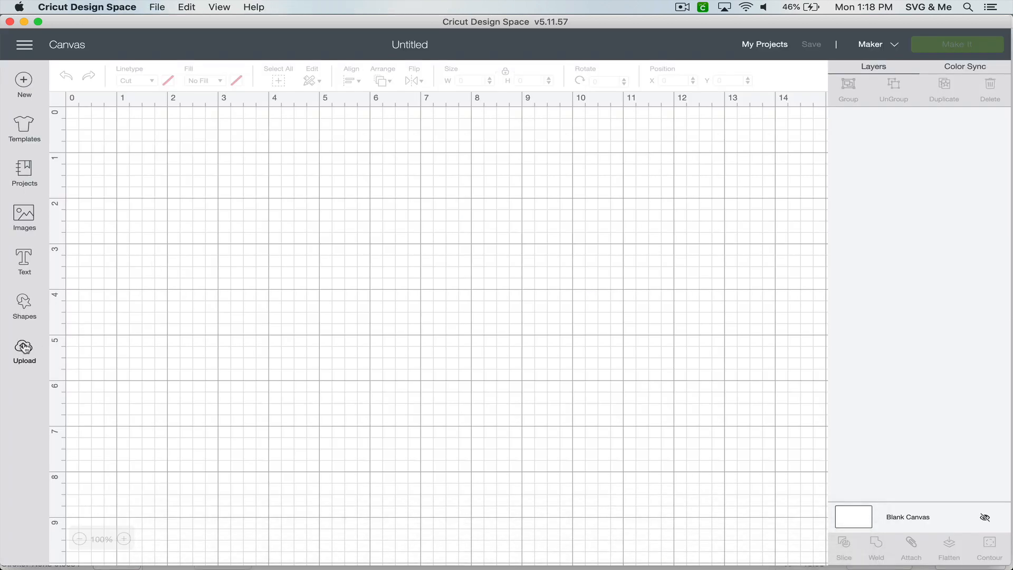
- Upload stay cool.svg and save it as an uploaded image named stay cool
left_click(23, 346)
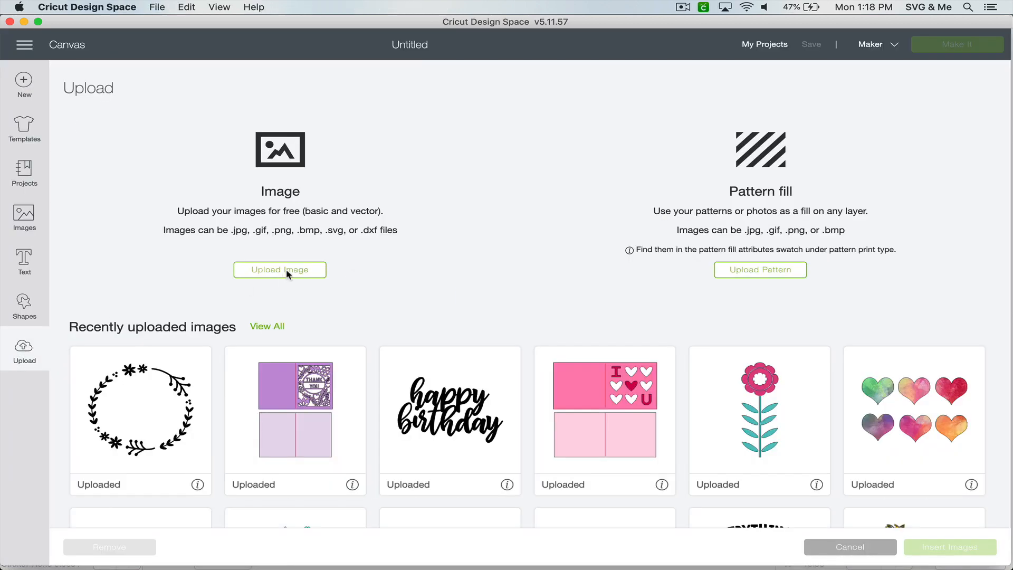
left_click(279, 270)
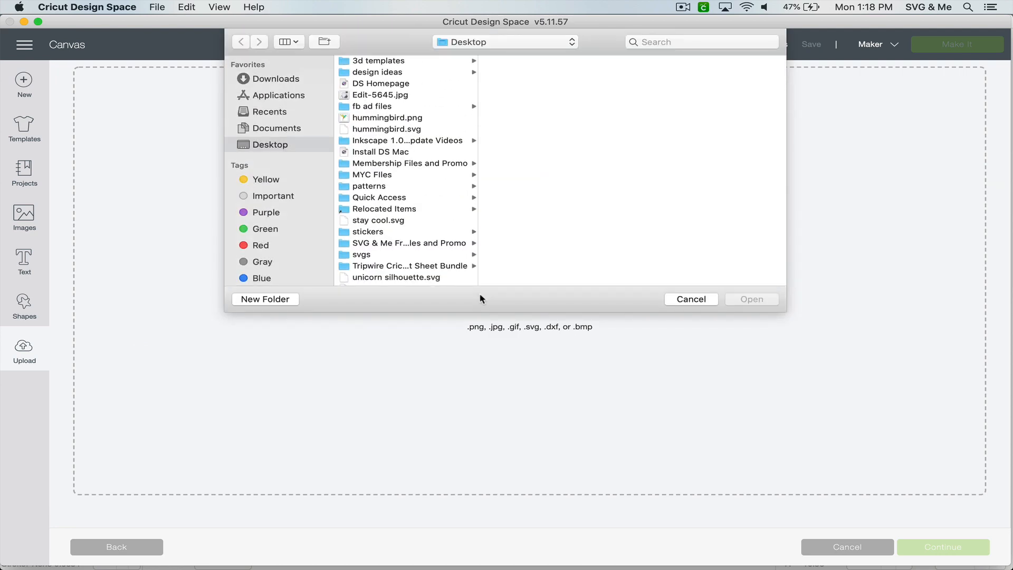
left_click(691, 299)
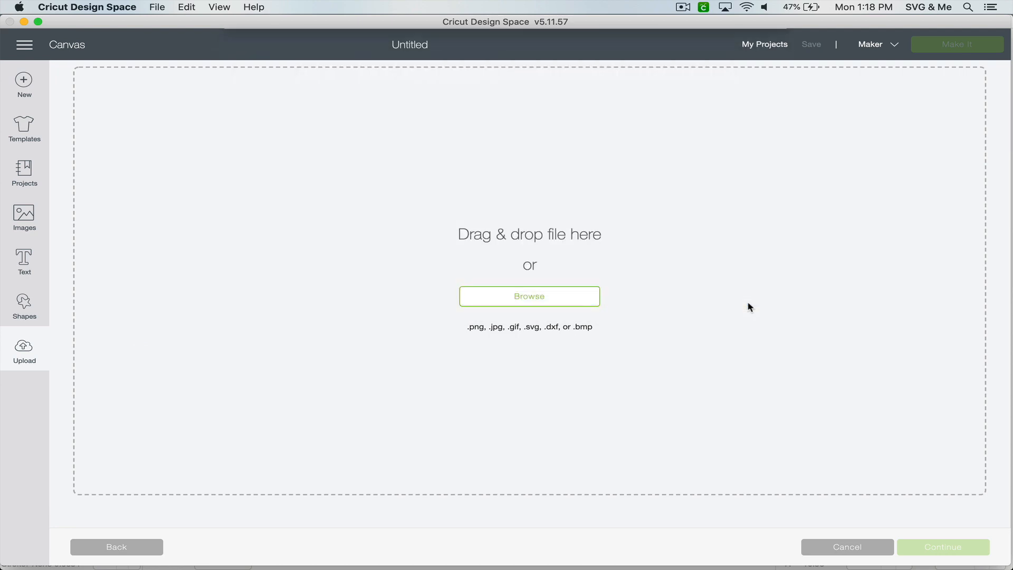
left_click(529, 296)
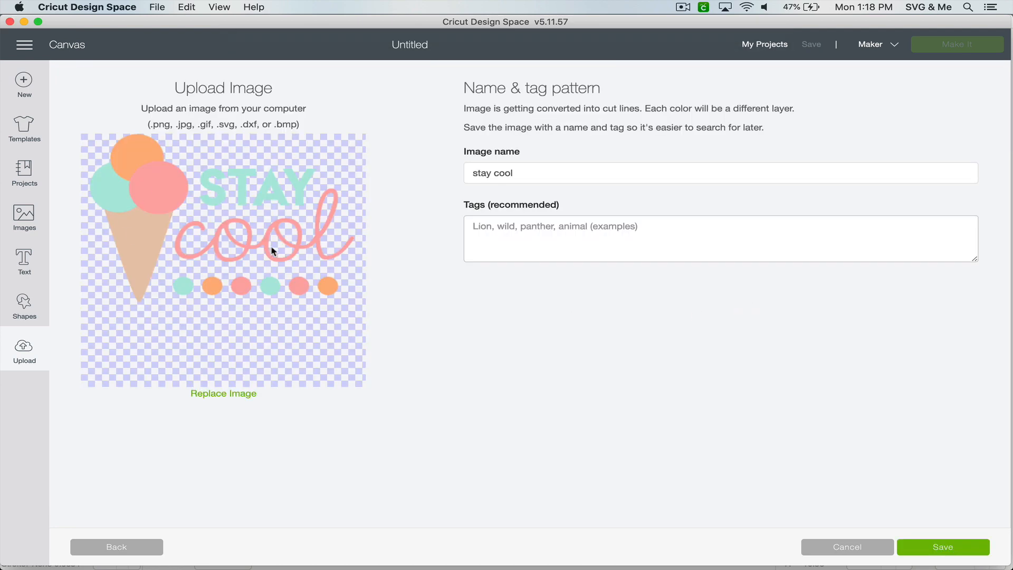
mouse_move(283, 258)
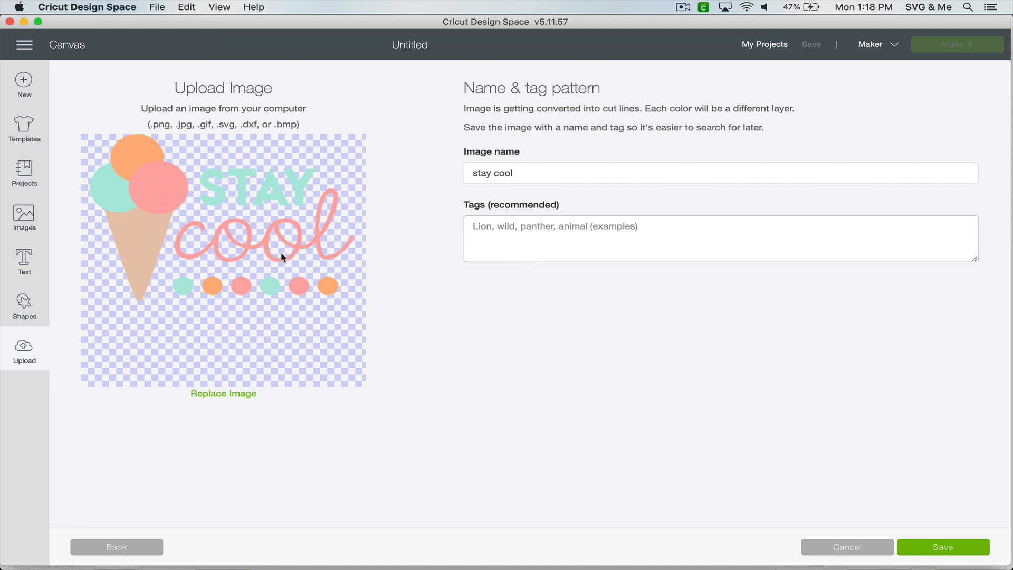
mouse_move(950, 555)
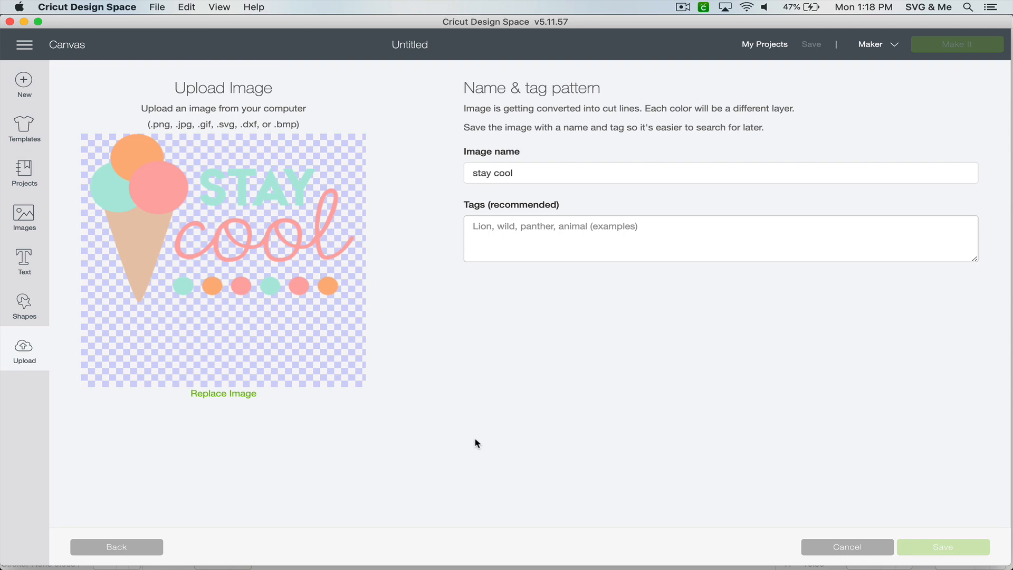
left_click(945, 547)
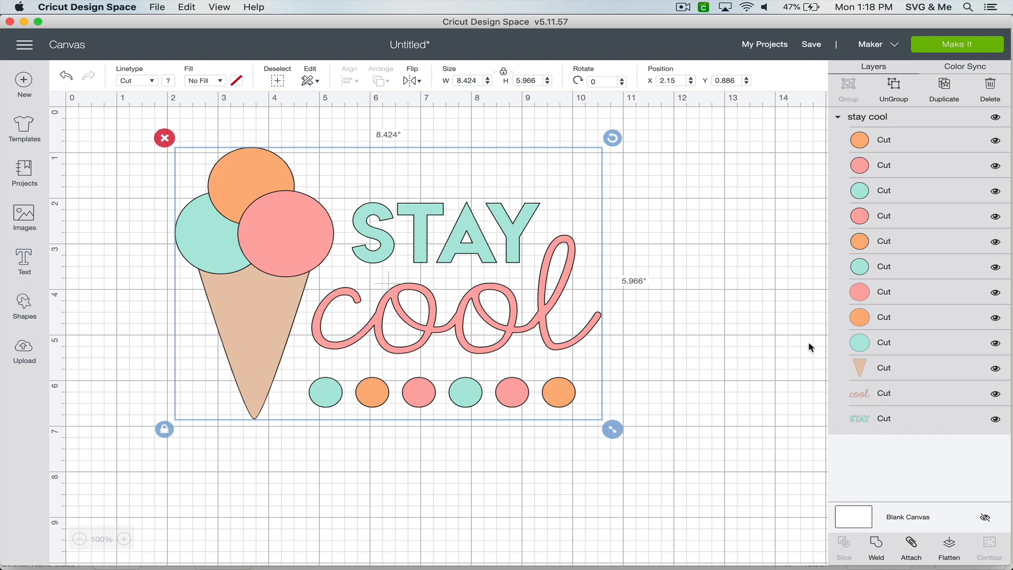
mouse_move(554, 316)
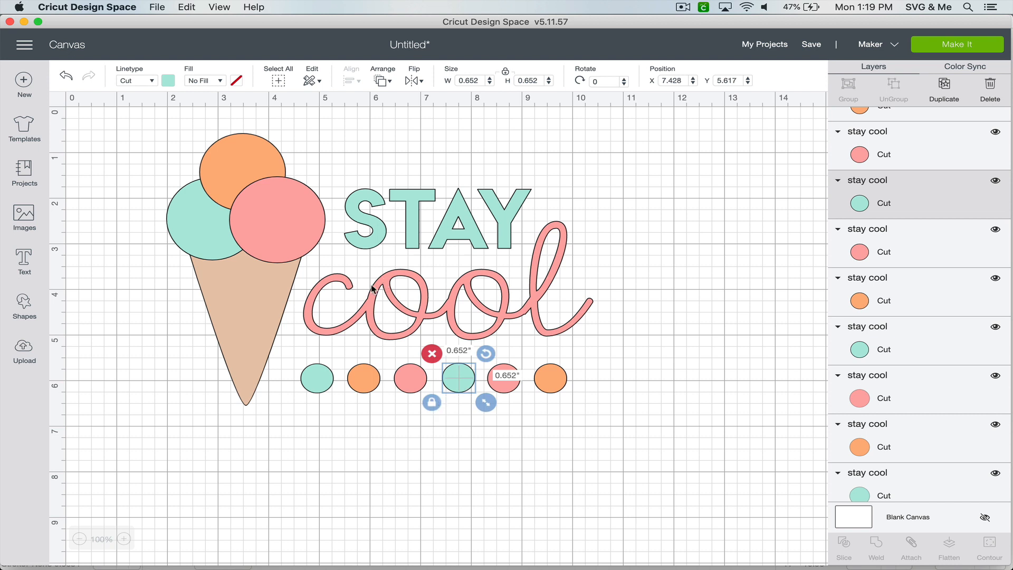
- Deselect the small teal circle on the canvas
left_click(296, 428)
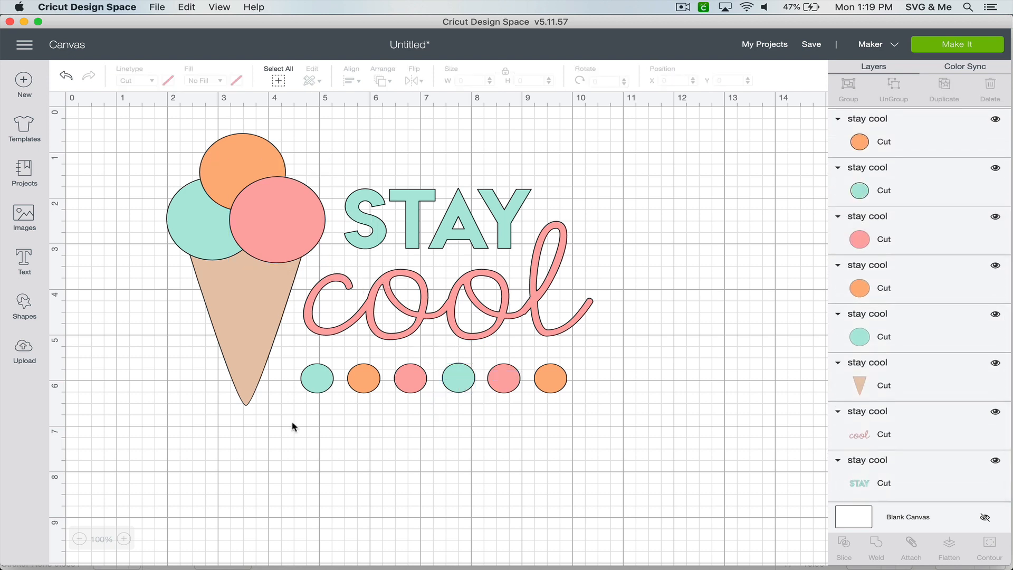
mouse_move(491, 435)
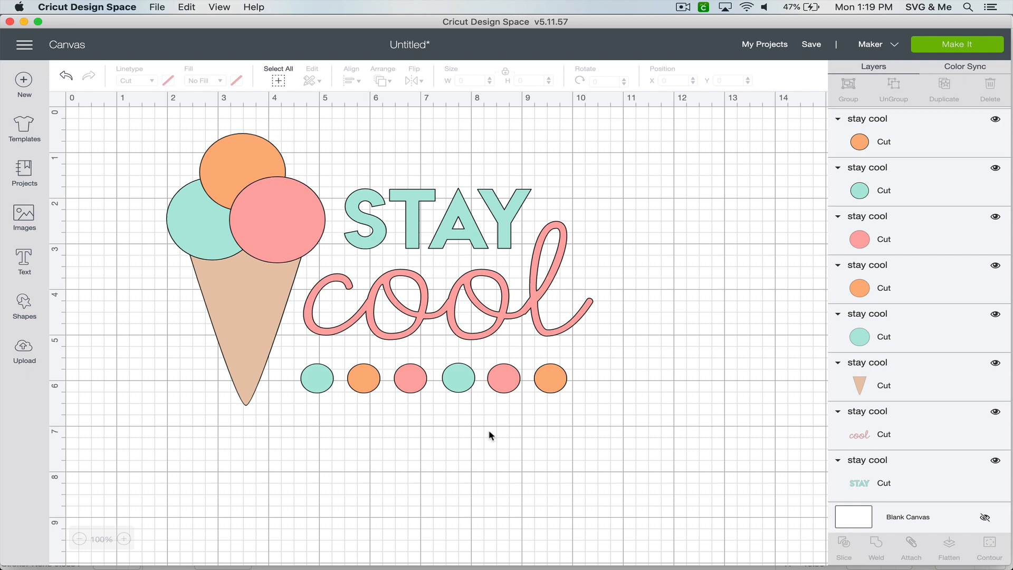
mouse_move(590, 451)
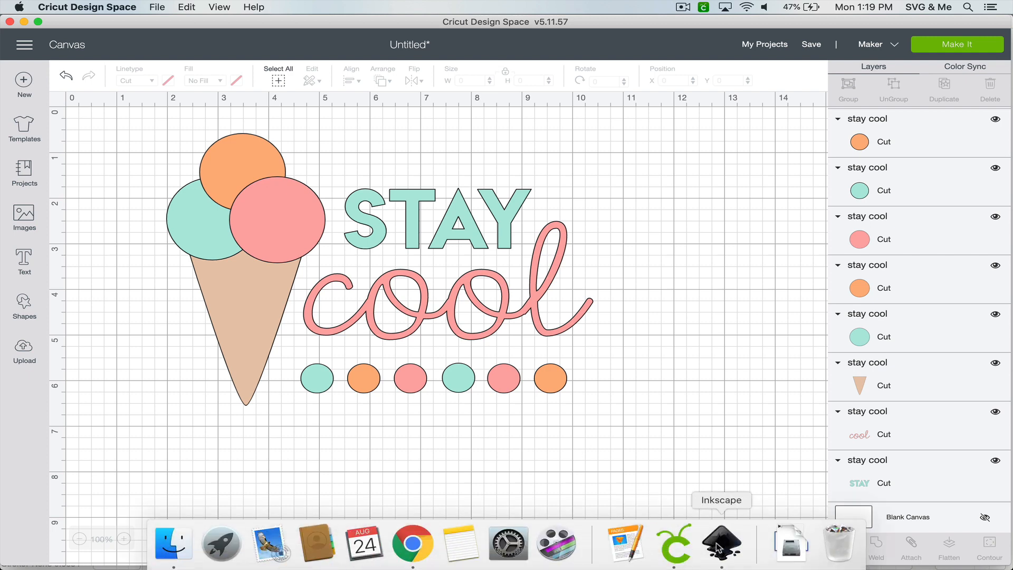
- Back in Inkscape, ungroup and convert all selected design objects to paths
left_click(721, 548)
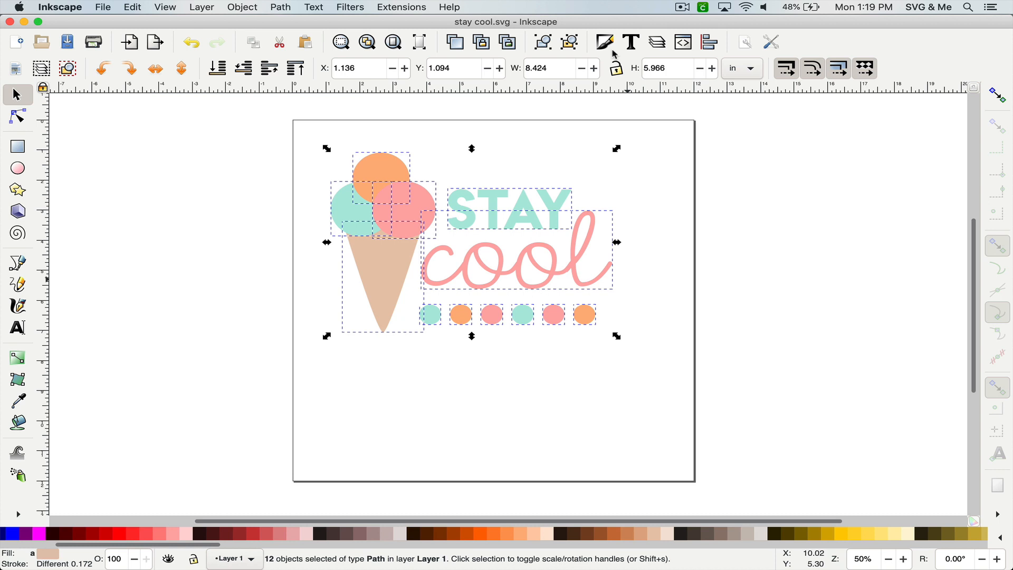
left_click(569, 42)
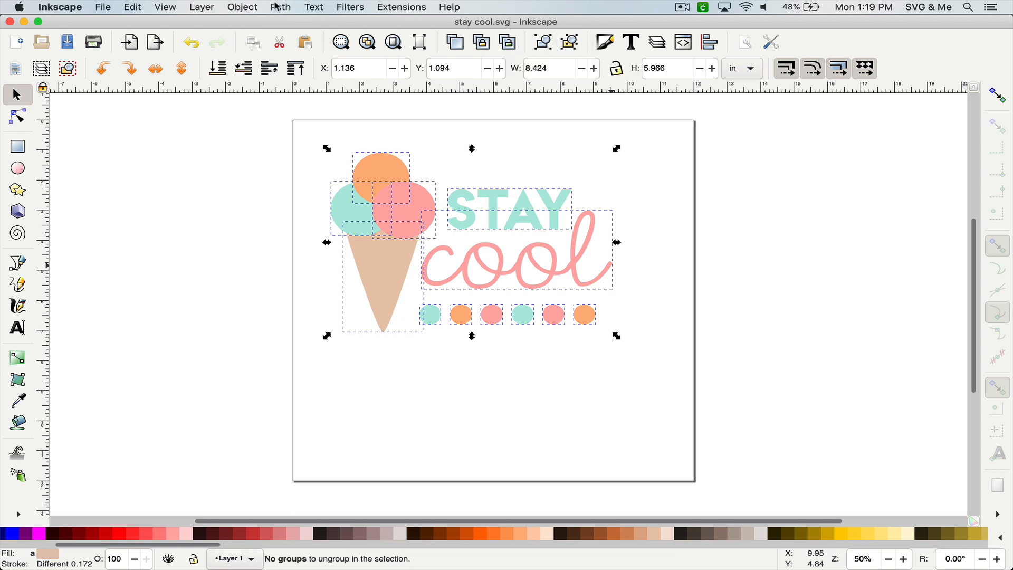
left_click(280, 7)
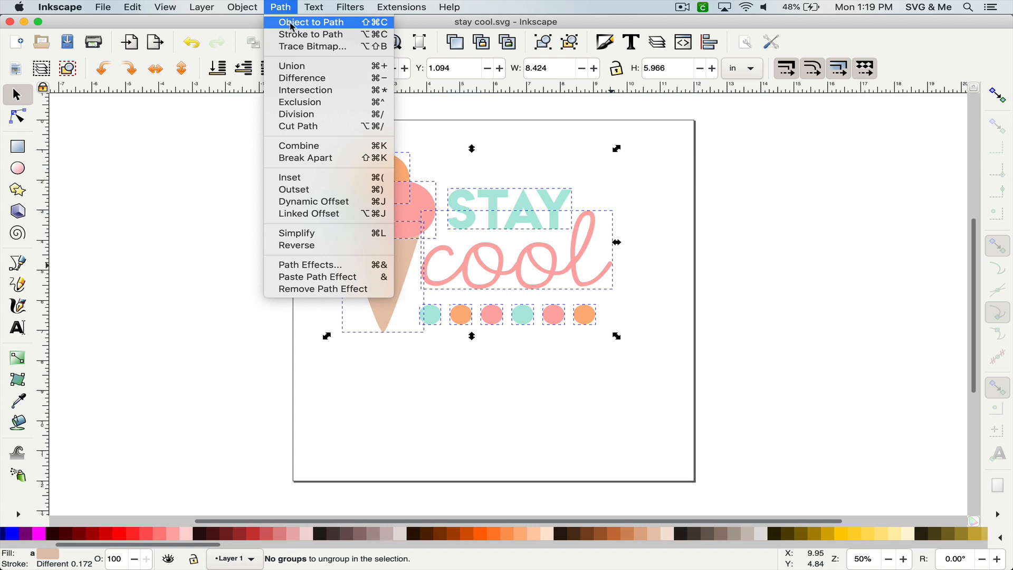
left_click(312, 22)
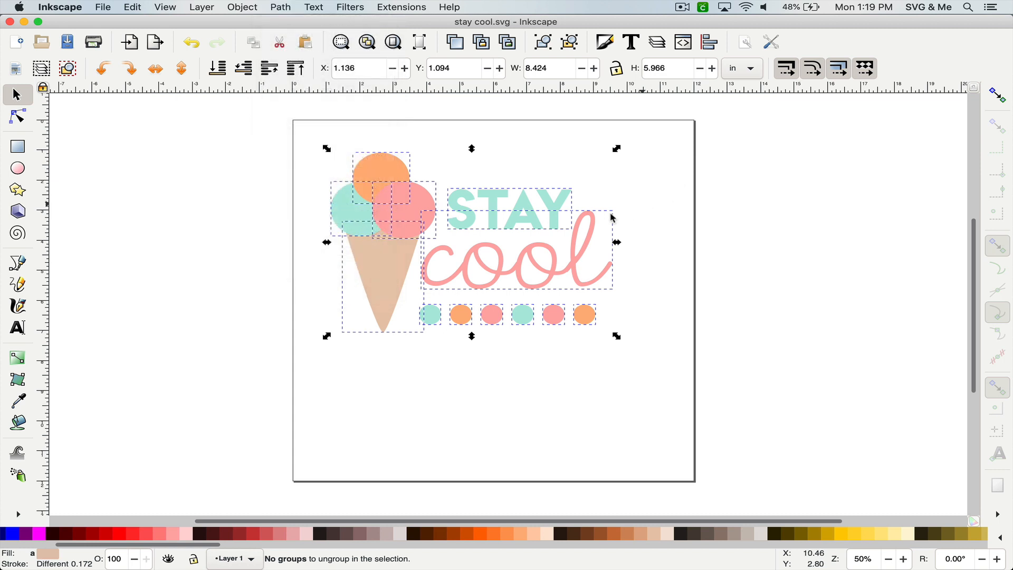
left_click(510, 209)
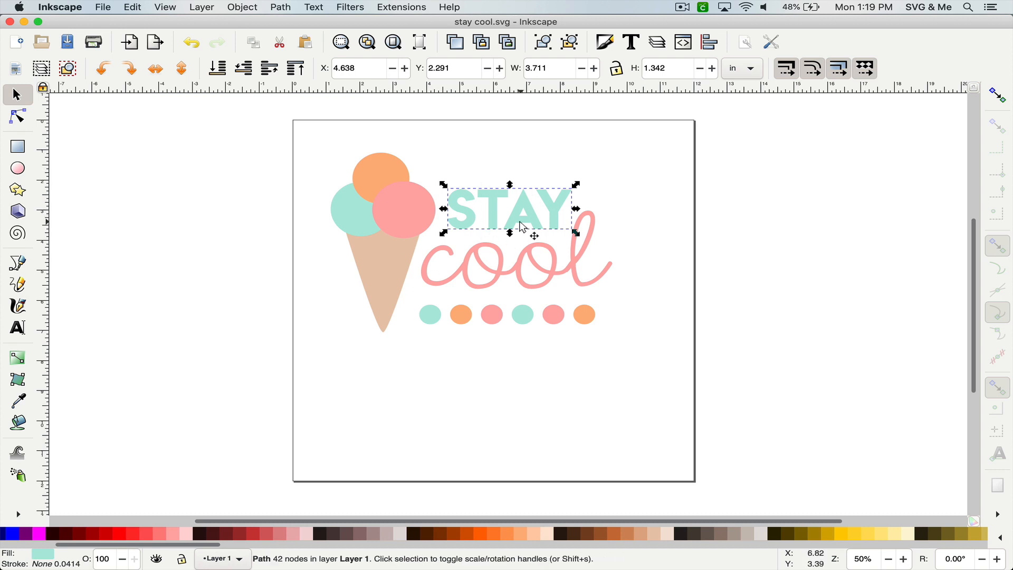
- Select the STAY lettering and union its letters into a single path
left_click(570, 42)
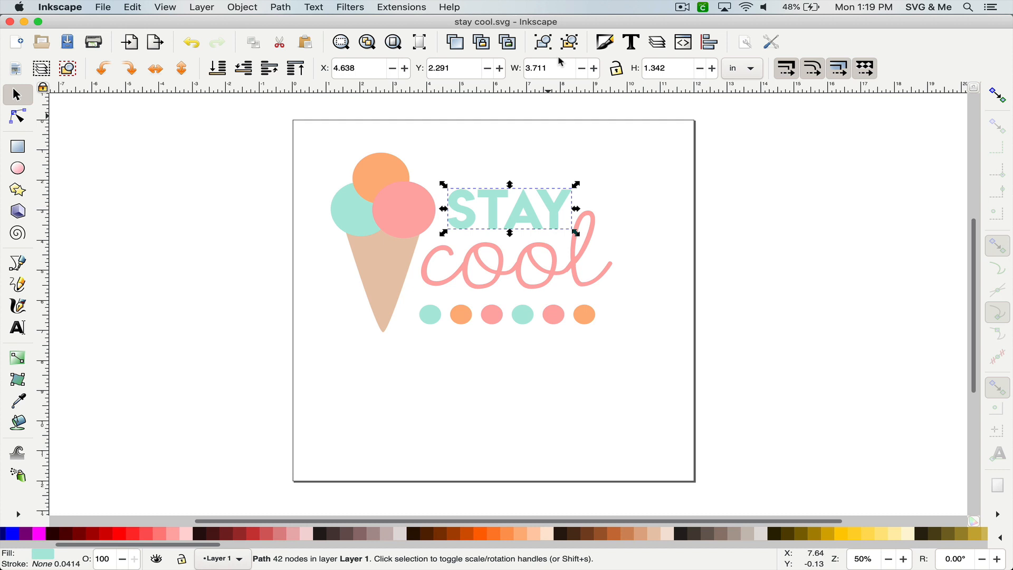
mouse_move(569, 42)
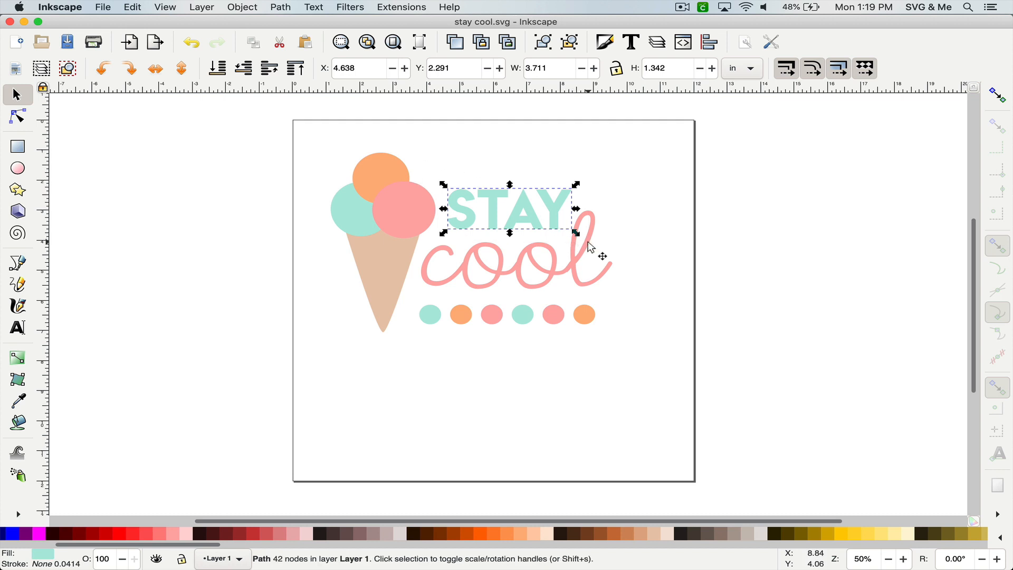
left_click(280, 7)
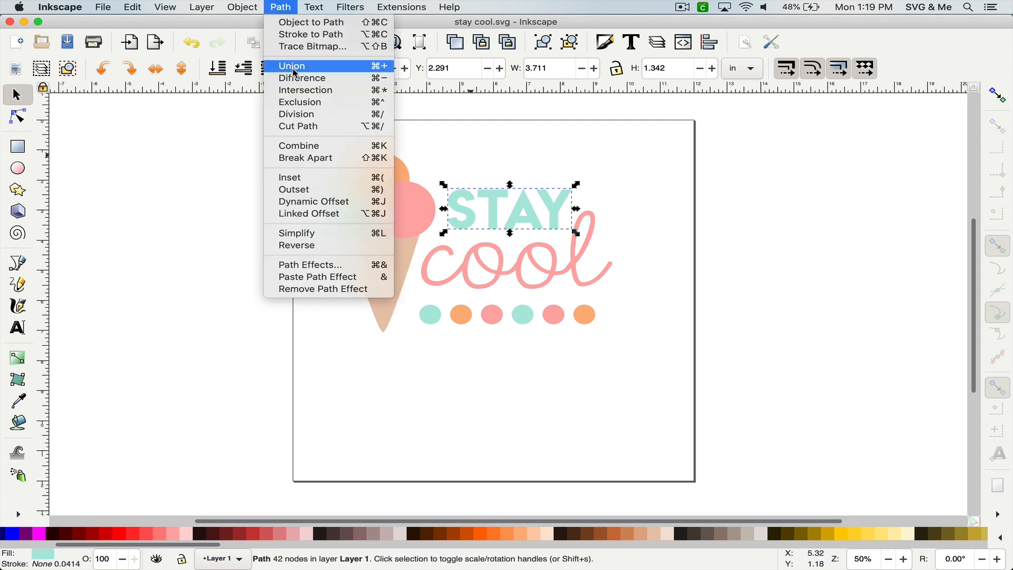
left_click(291, 66)
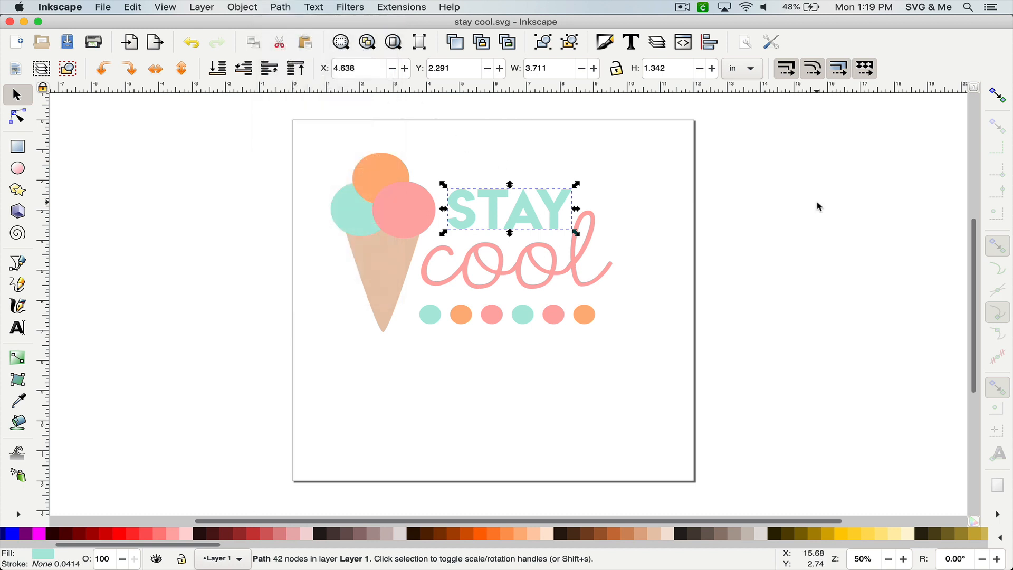
mouse_move(581, 425)
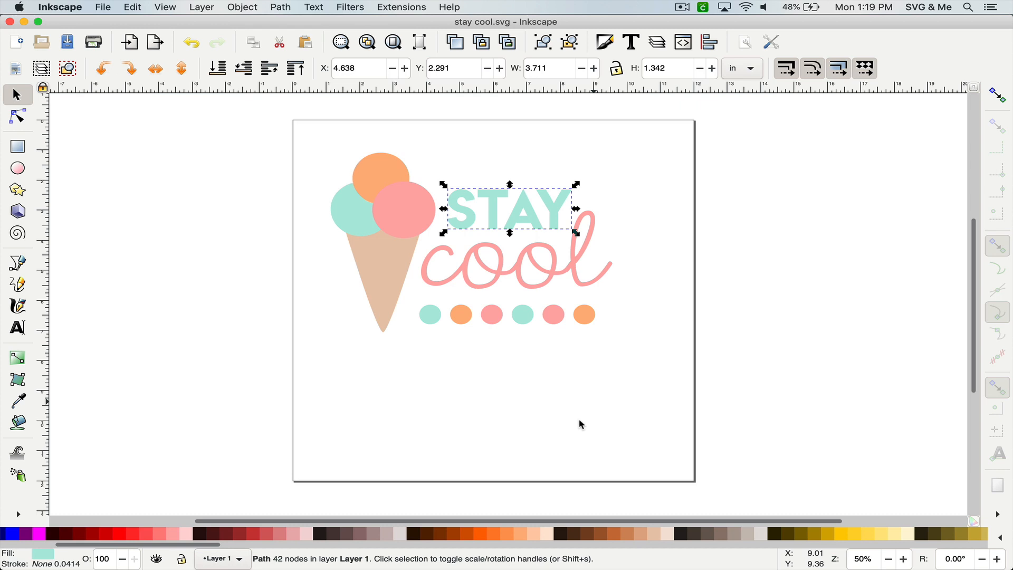
mouse_move(566, 359)
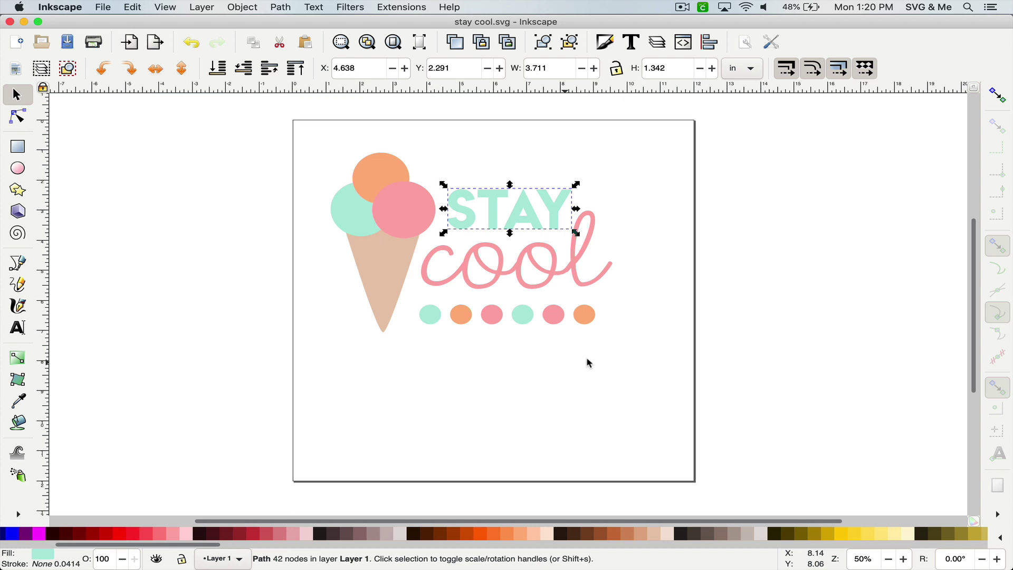
mouse_move(404, 319)
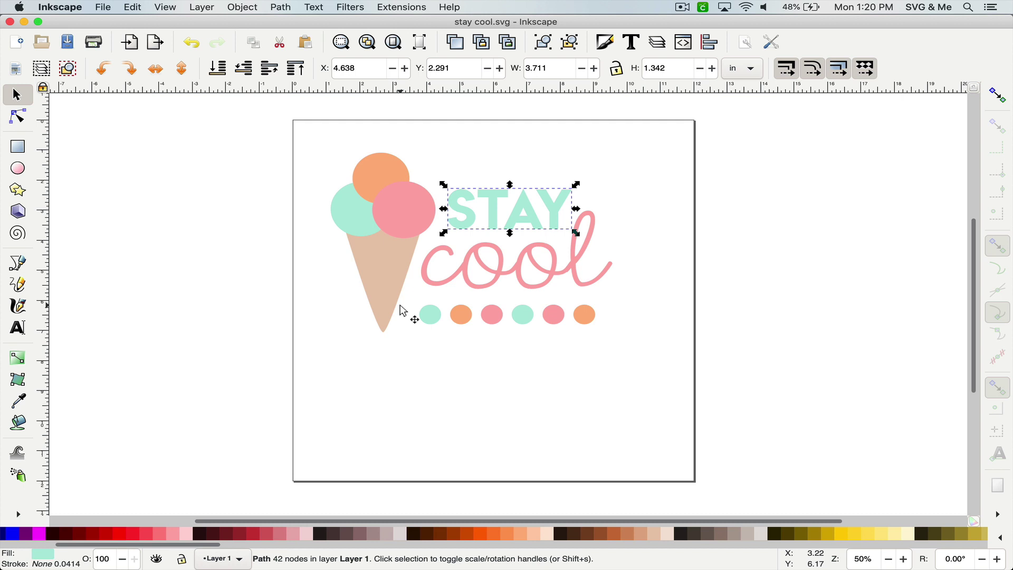